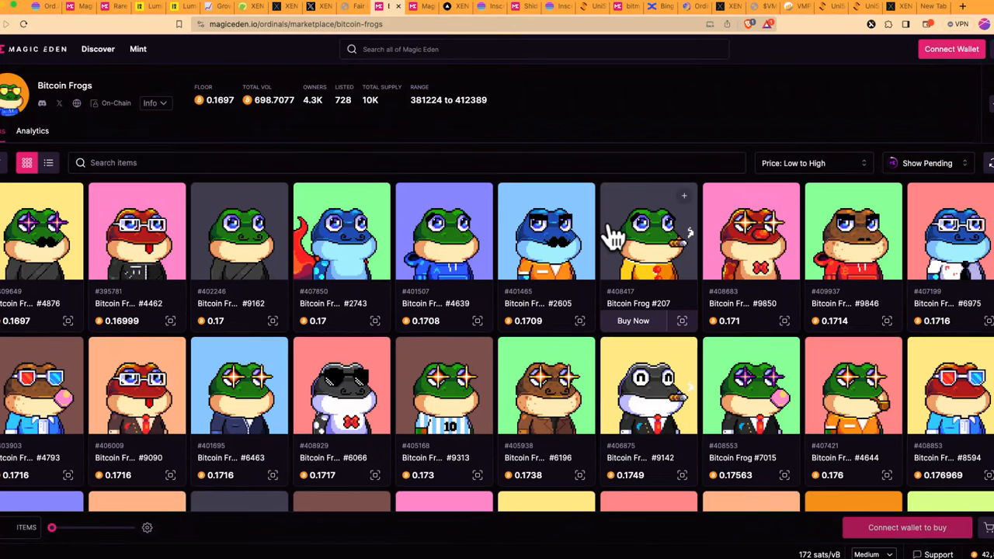
mouse_move(273, 247)
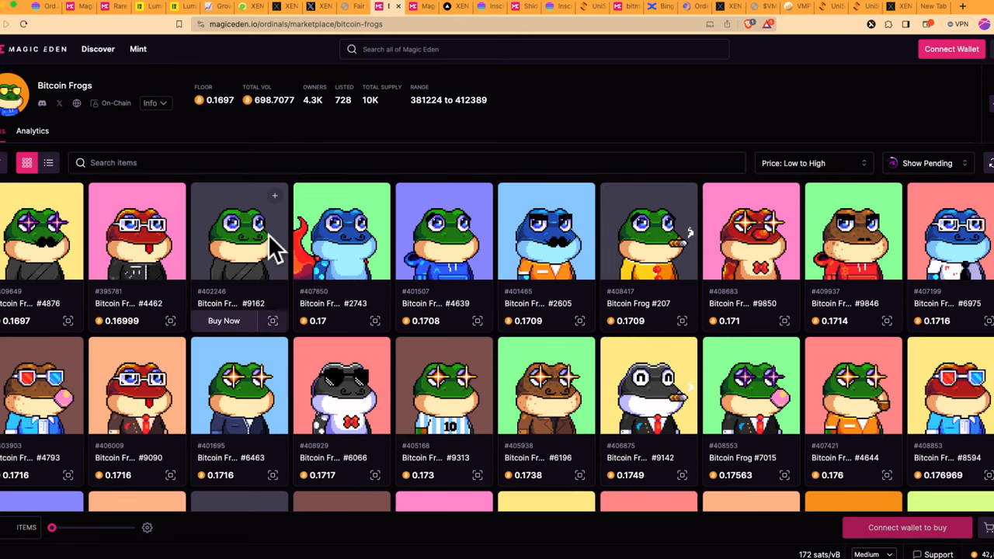
mouse_move(558, 264)
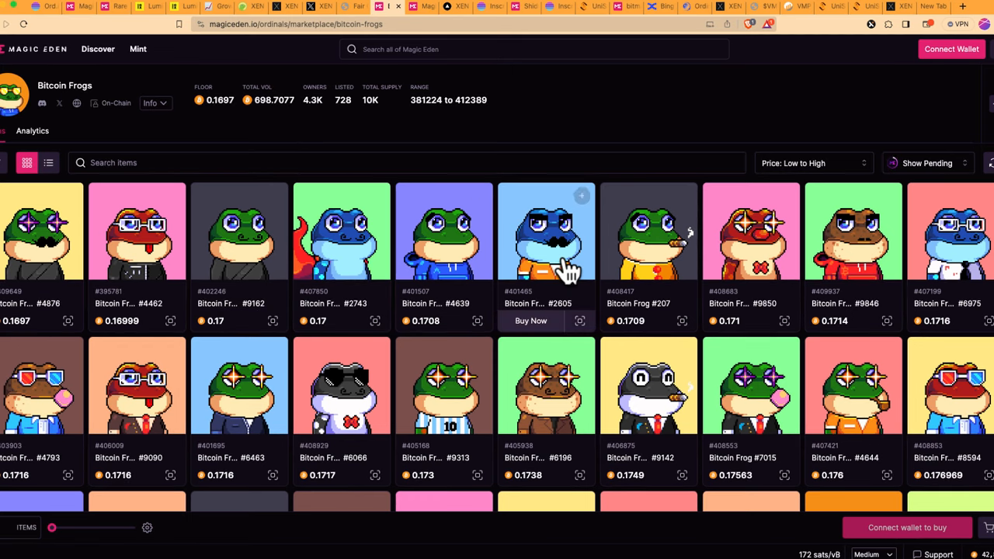
- Scroll through the MegaPunks Ordinals listings sorted by price low to high
scroll("down", 3)
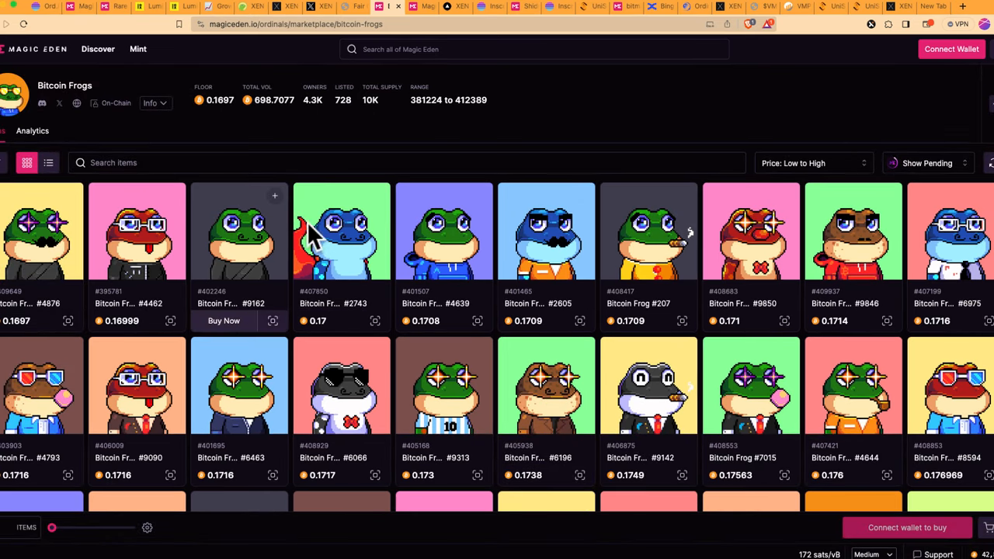
mouse_move(413, 312)
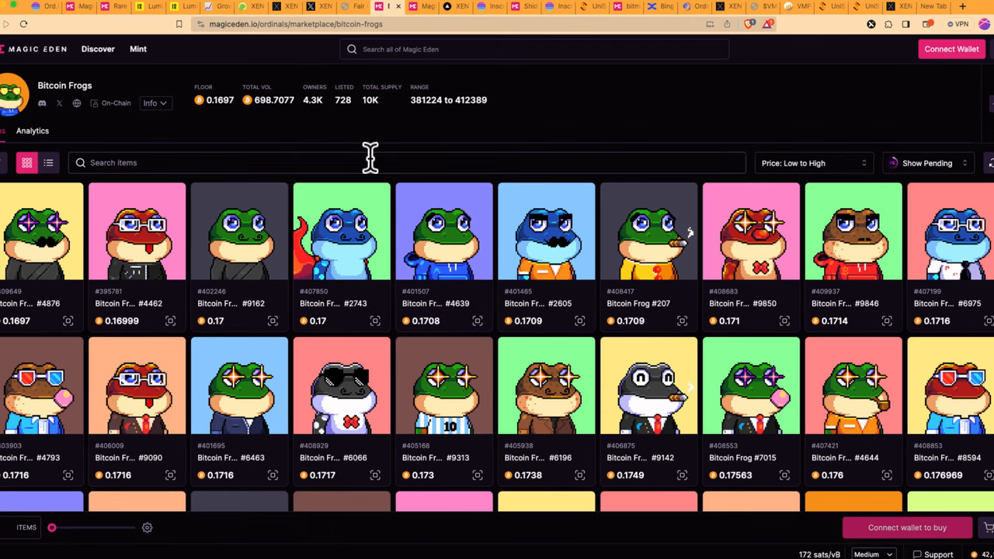
mouse_move(385, 163)
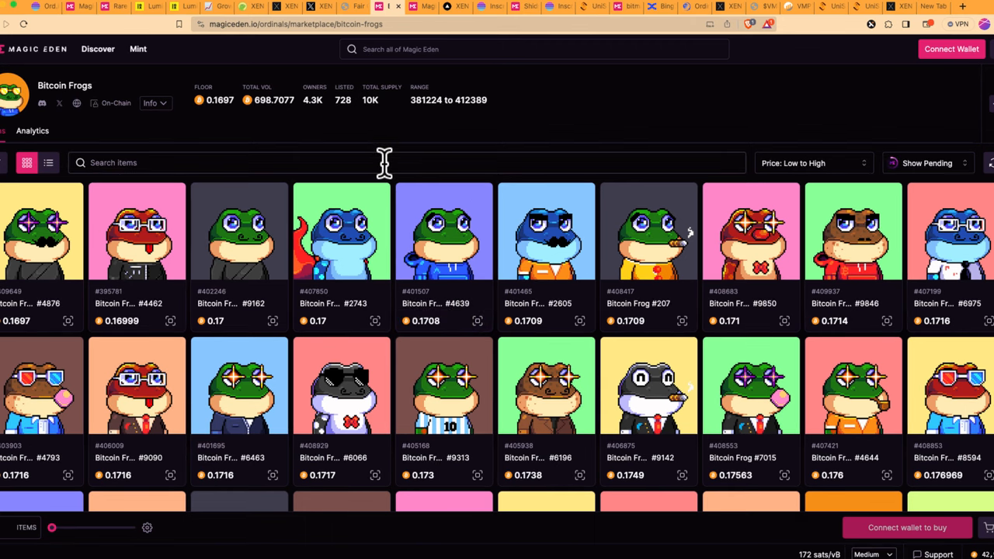
mouse_move(226, 265)
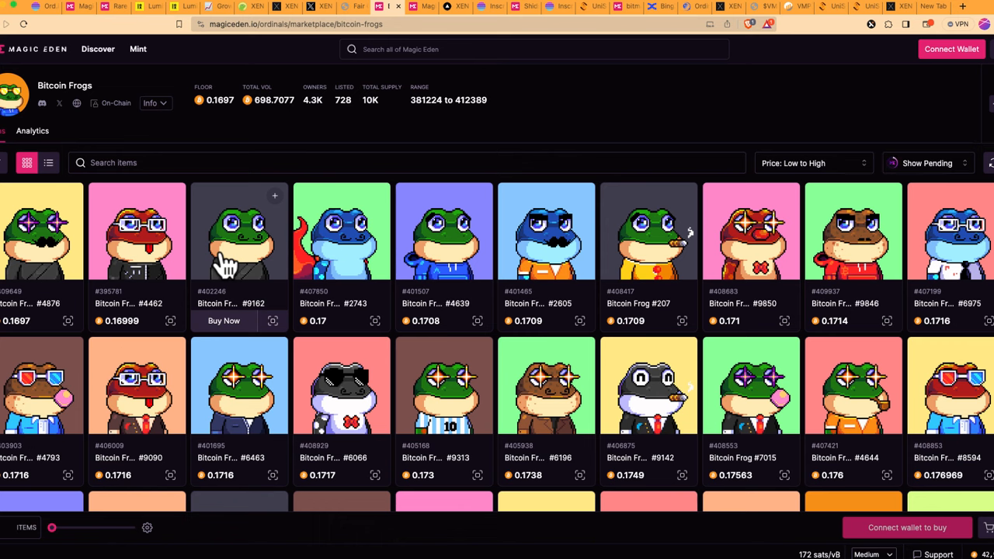
mouse_move(348, 230)
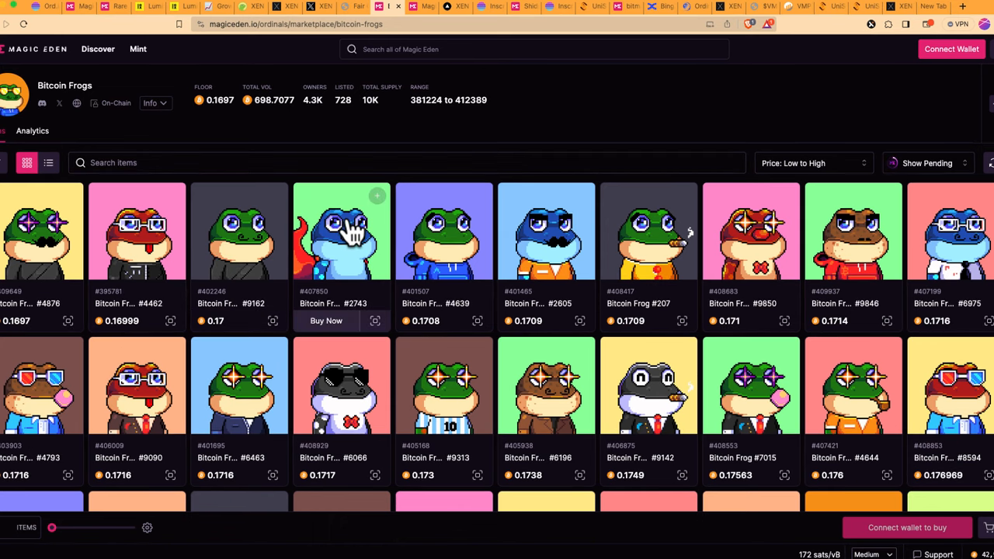
scroll("down", 3)
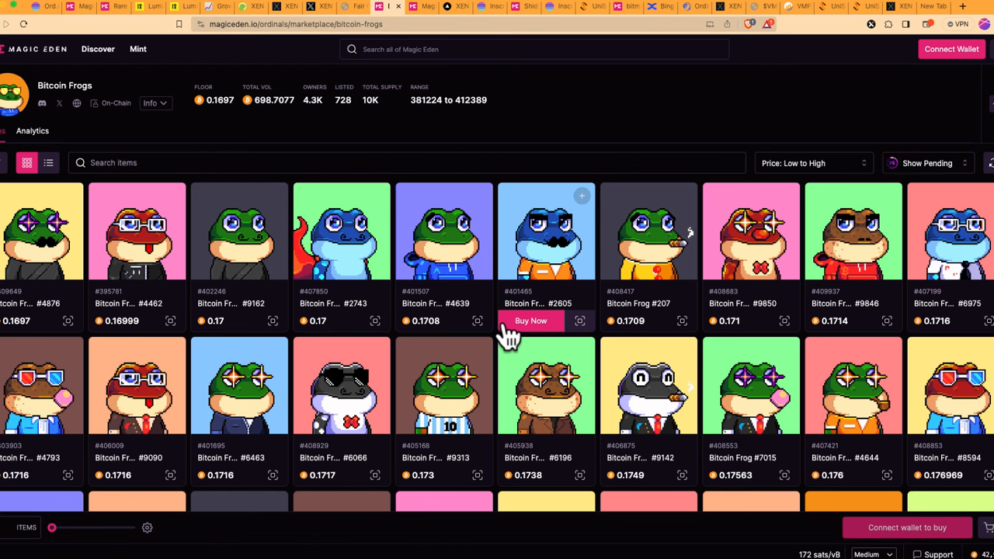
mouse_move(575, 310)
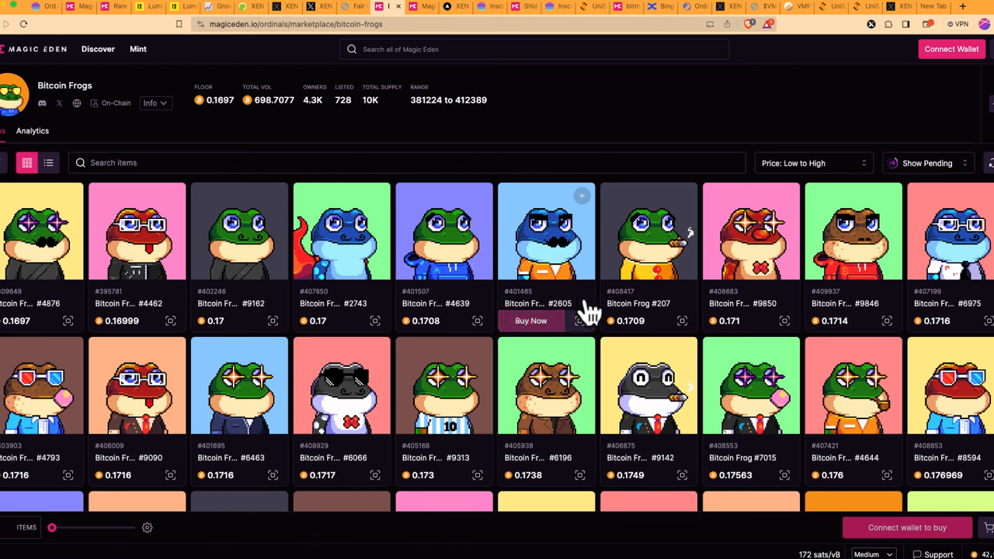
mouse_move(628, 209)
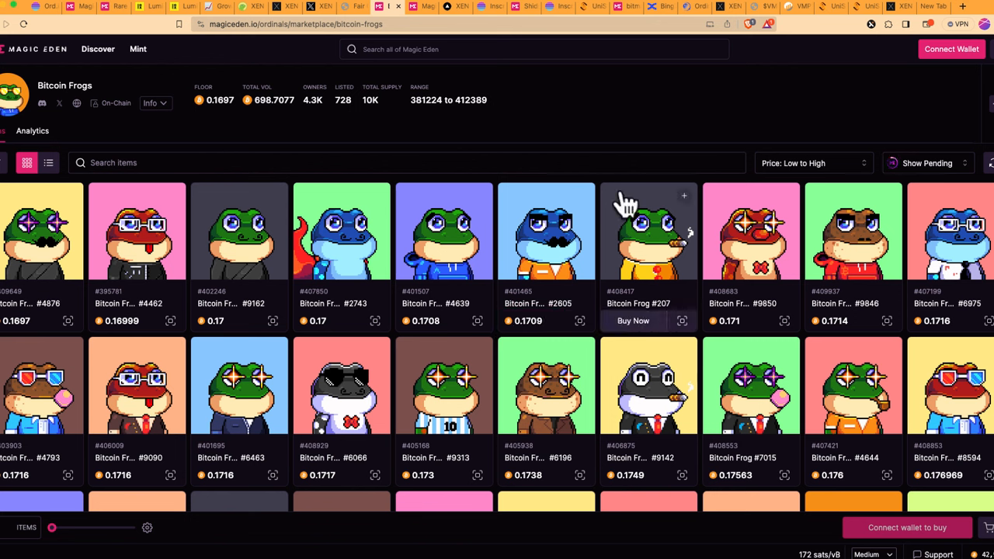
mouse_move(591, 127)
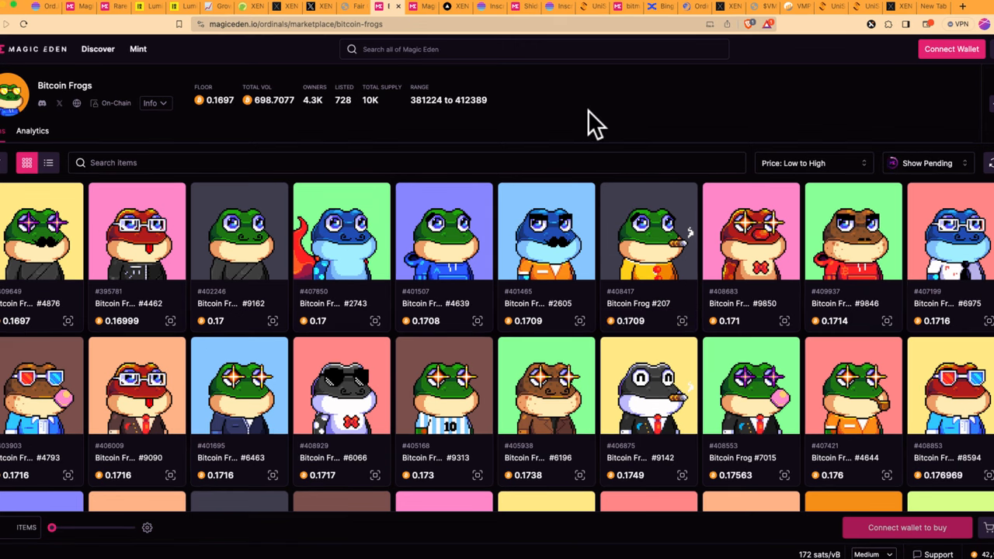
mouse_move(522, 148)
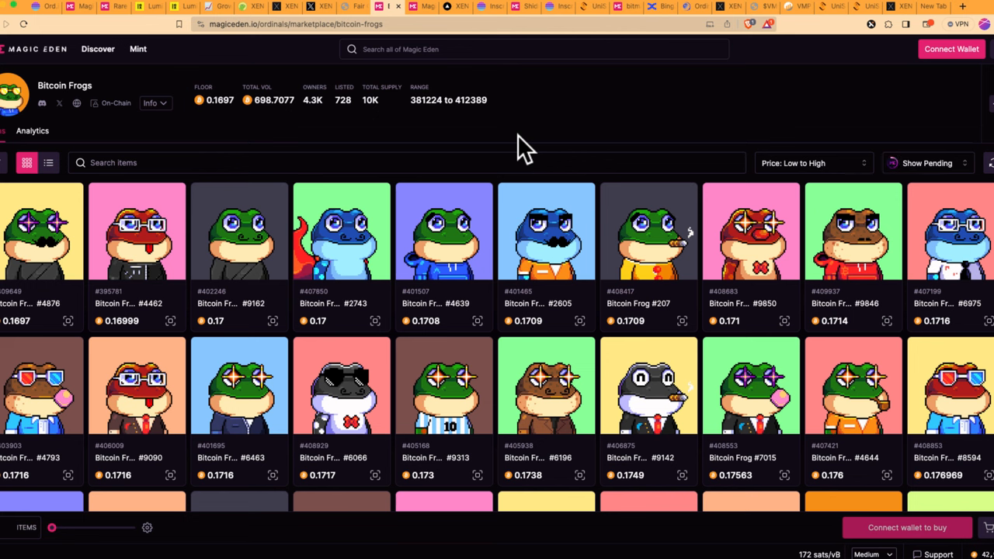
mouse_move(473, 61)
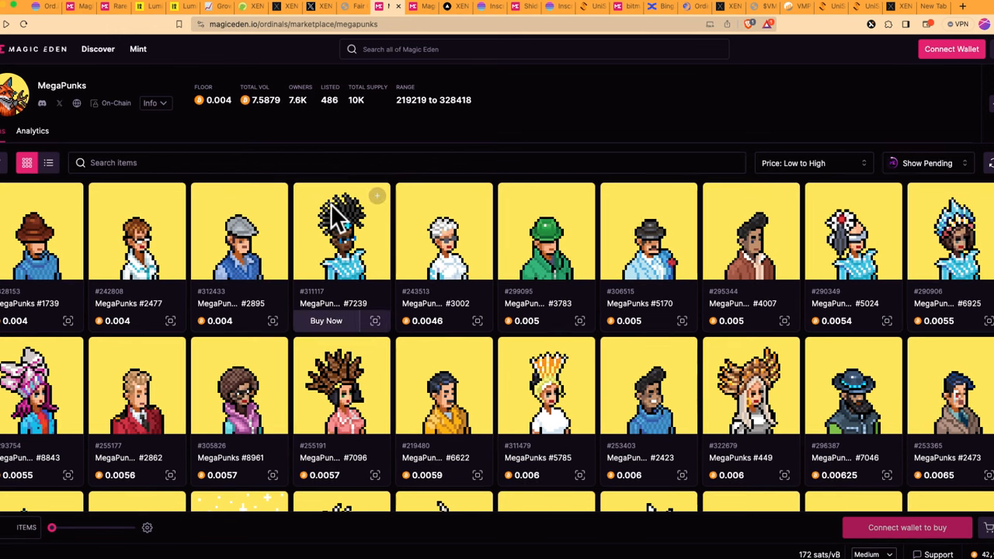
mouse_move(341, 273)
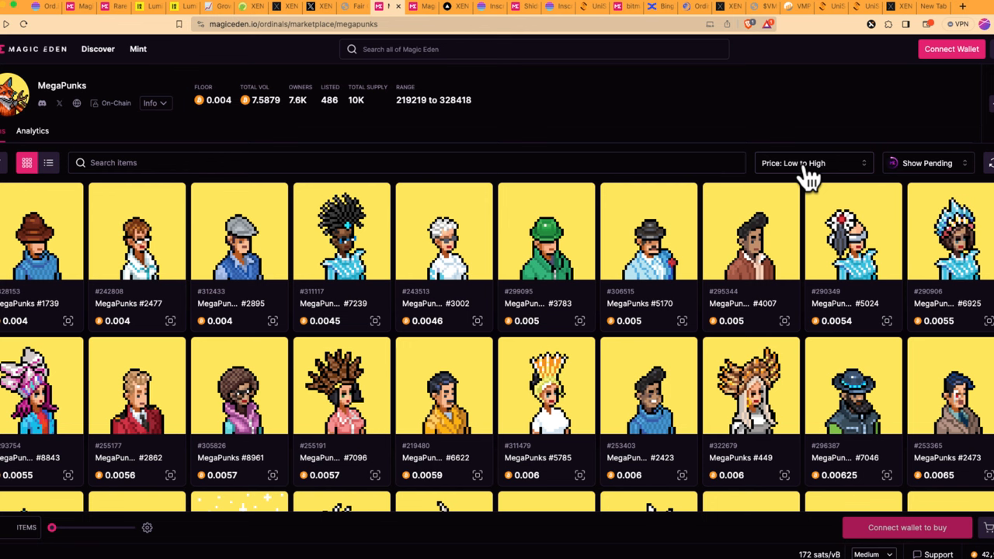
mouse_move(746, 177)
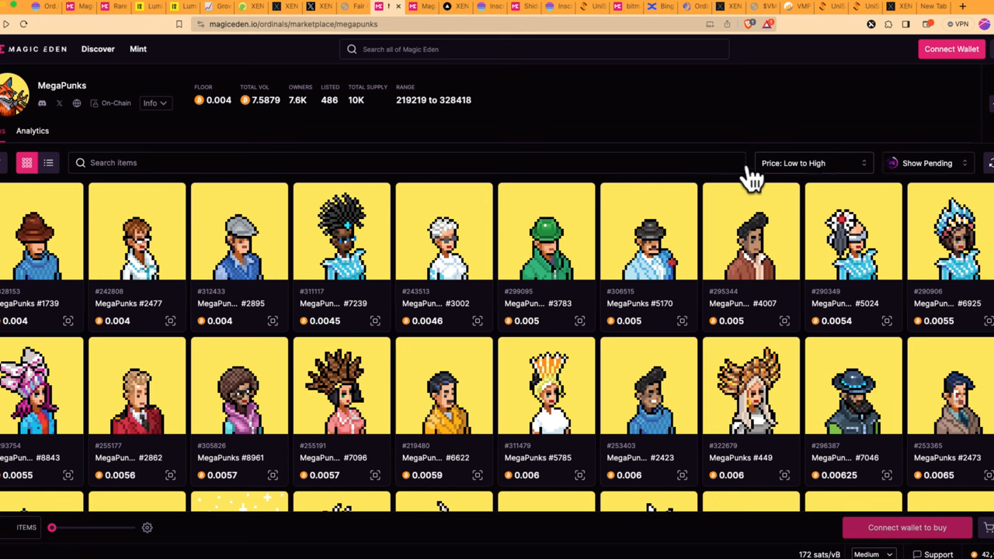
mouse_move(678, 121)
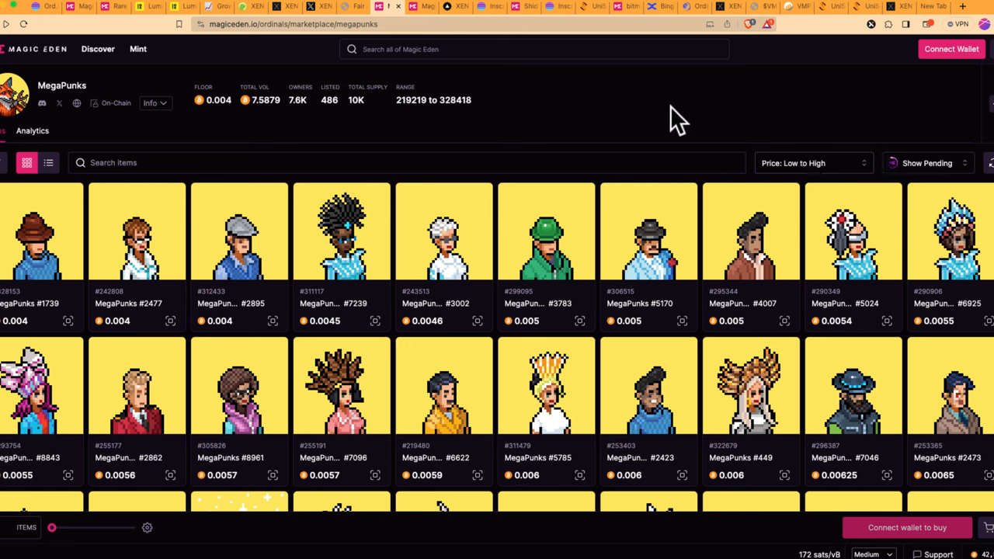
mouse_move(613, 137)
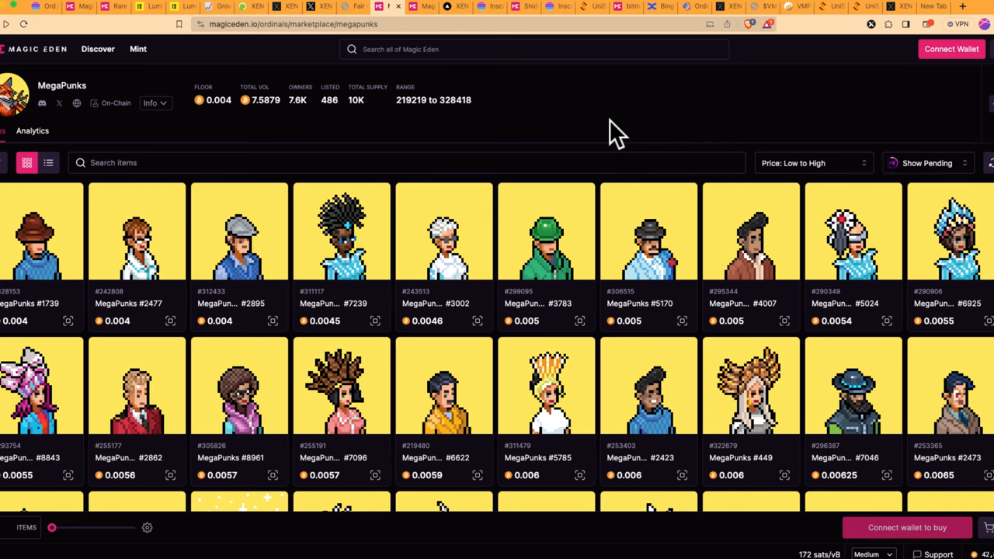
mouse_move(646, 152)
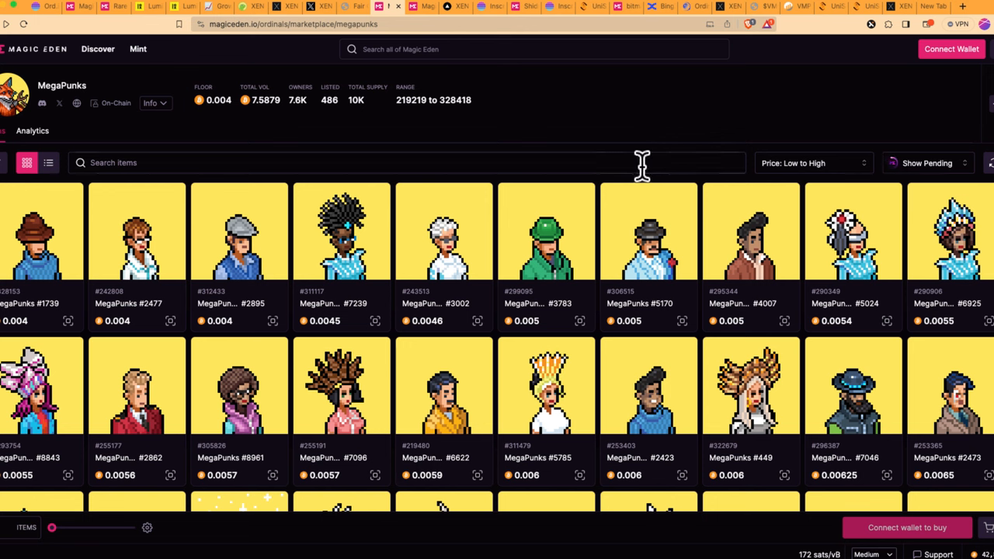
mouse_move(631, 154)
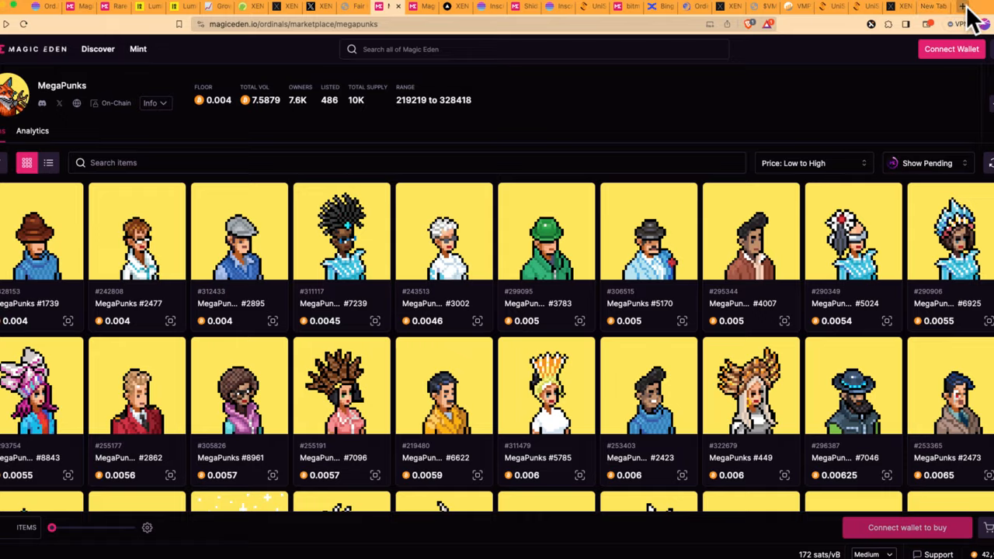
- Search Brave for 'xverse' in a new tab and open the xverse.app wallet site
left_click(958, 8)
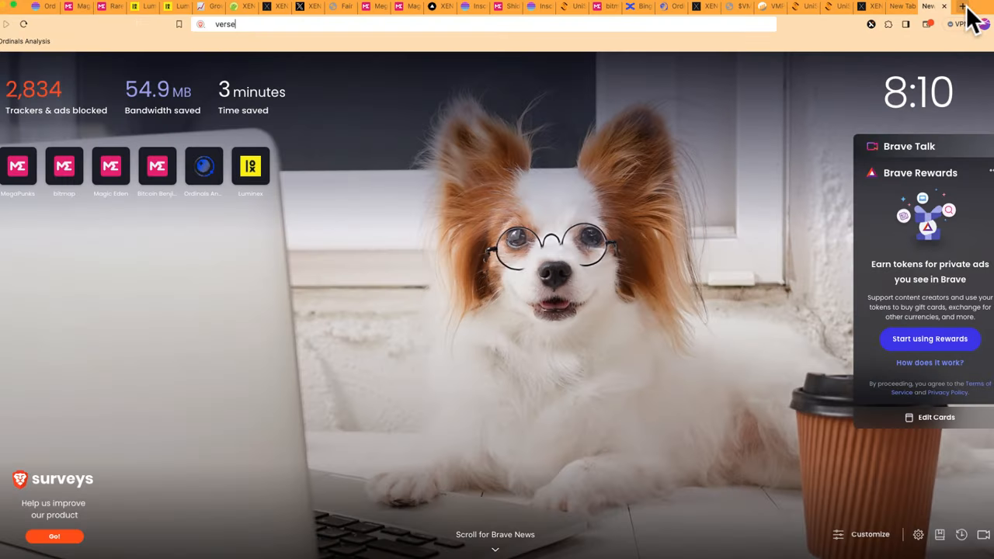
type("axv")
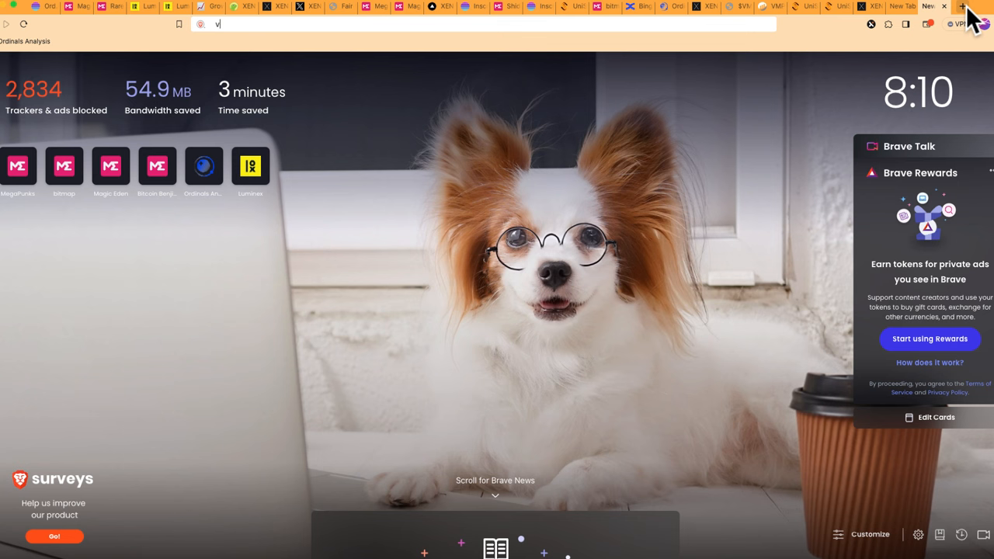
type("xverse&source=desktop")
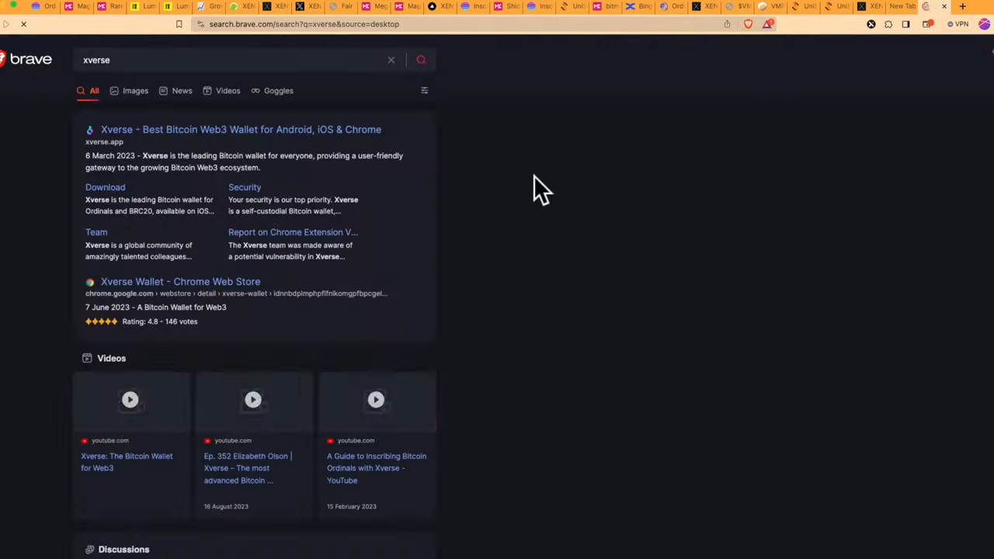
left_click(236, 130)
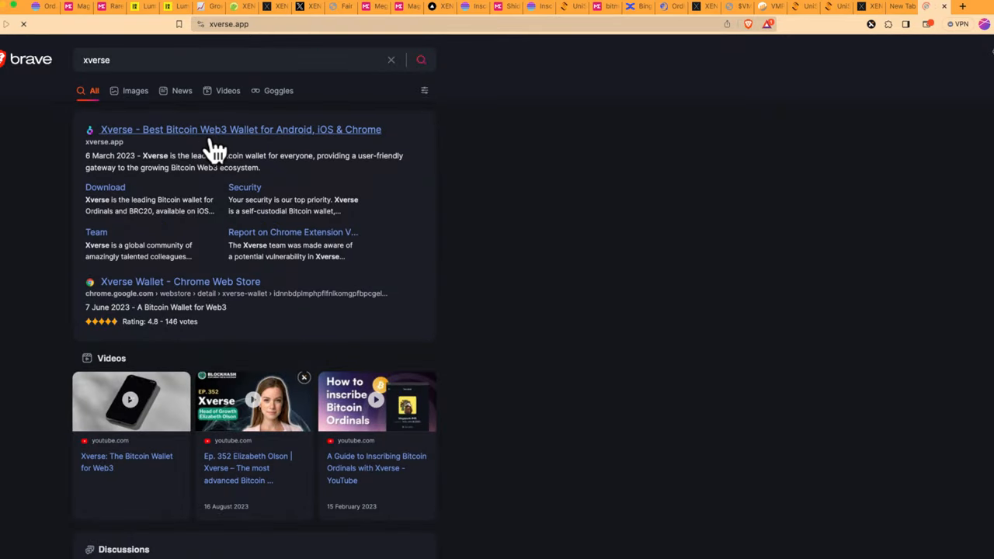
left_click(239, 130)
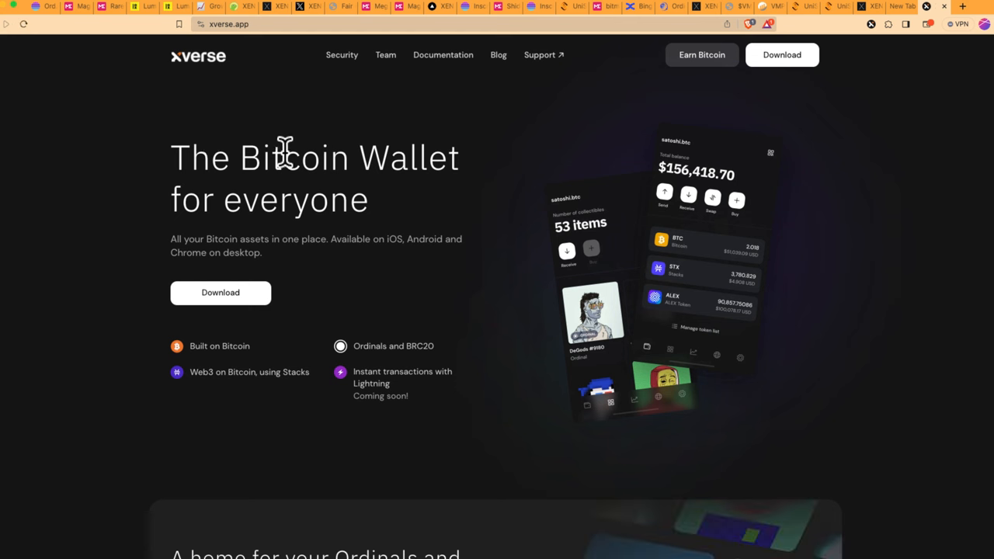
mouse_move(392, 115)
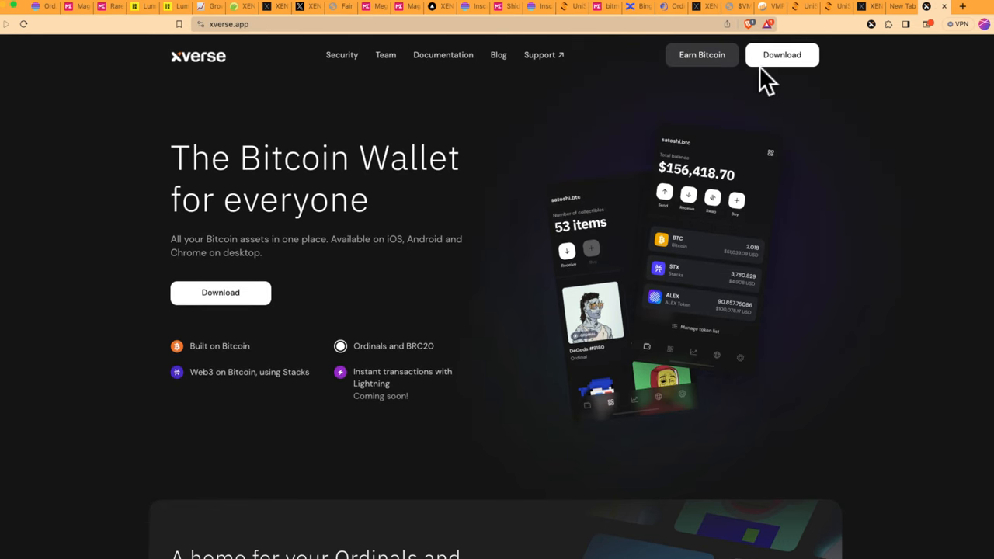
mouse_move(780, 61)
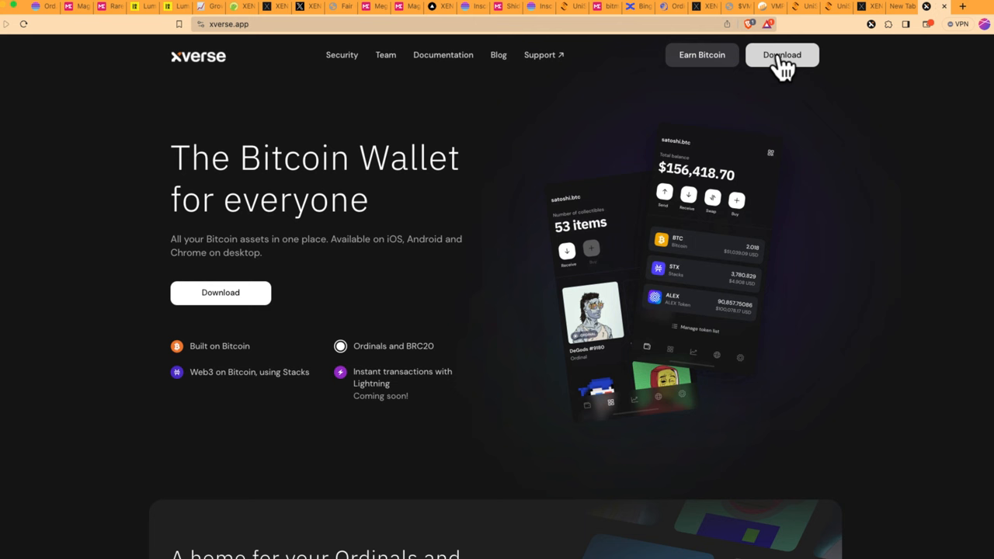
mouse_move(872, 53)
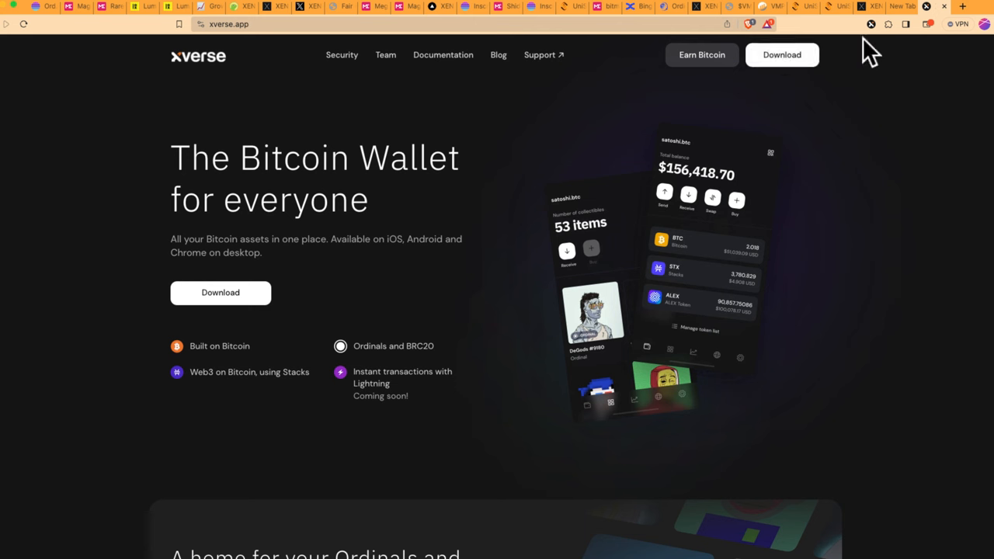
mouse_move(764, 108)
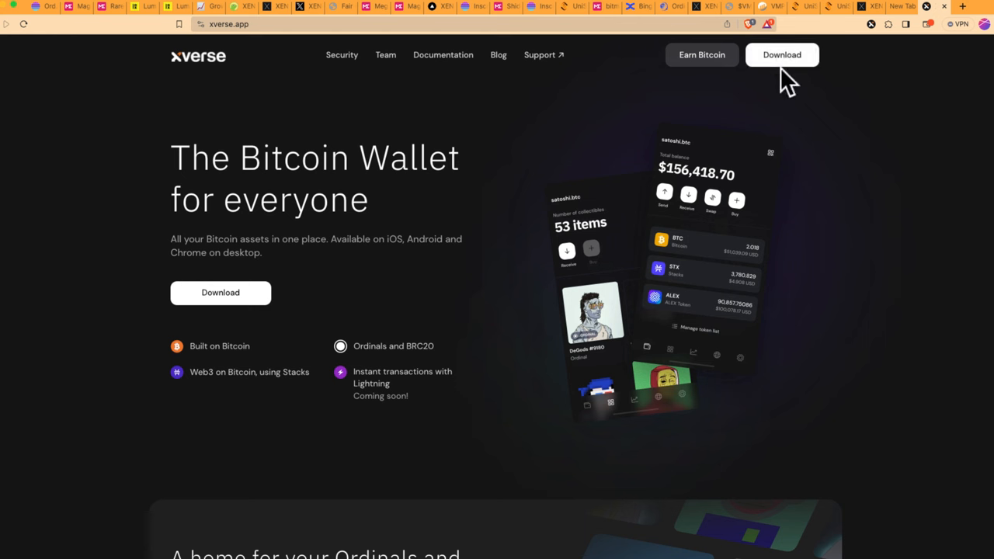
mouse_move(845, 134)
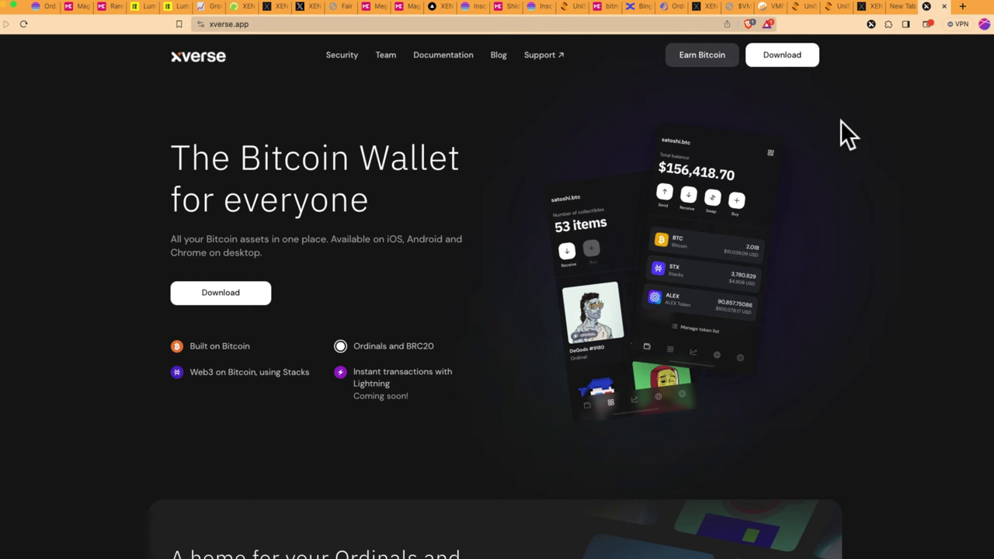
mouse_move(818, 205)
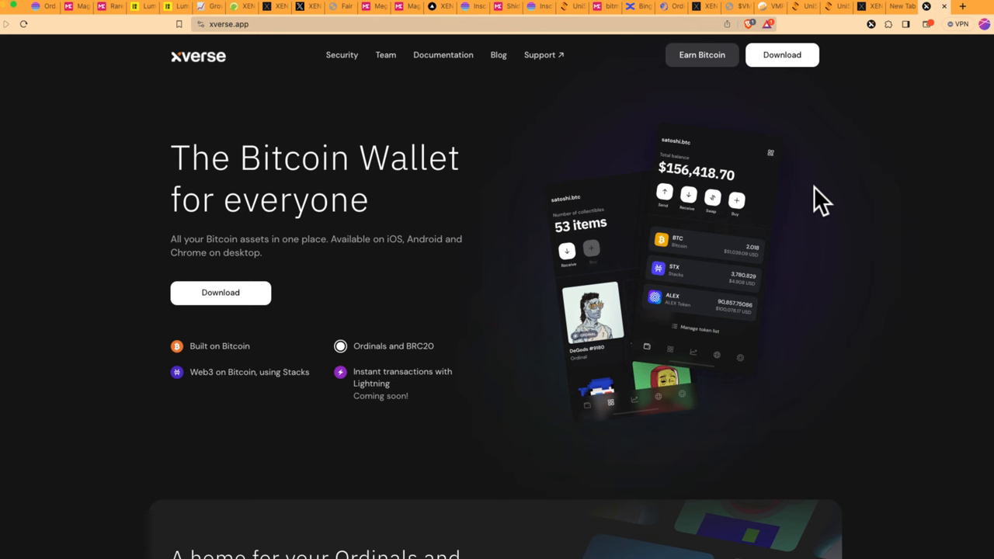
mouse_move(811, 189)
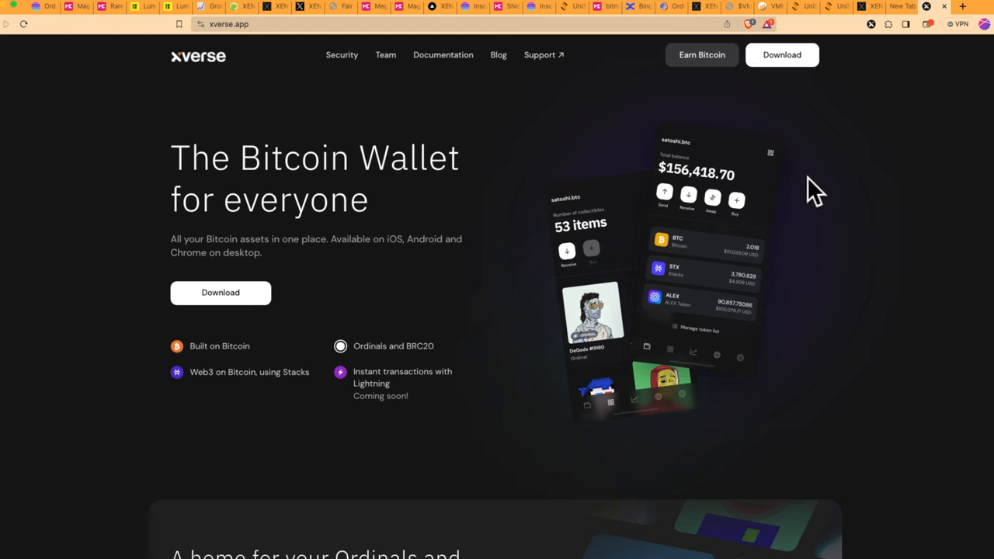
mouse_move(867, 29)
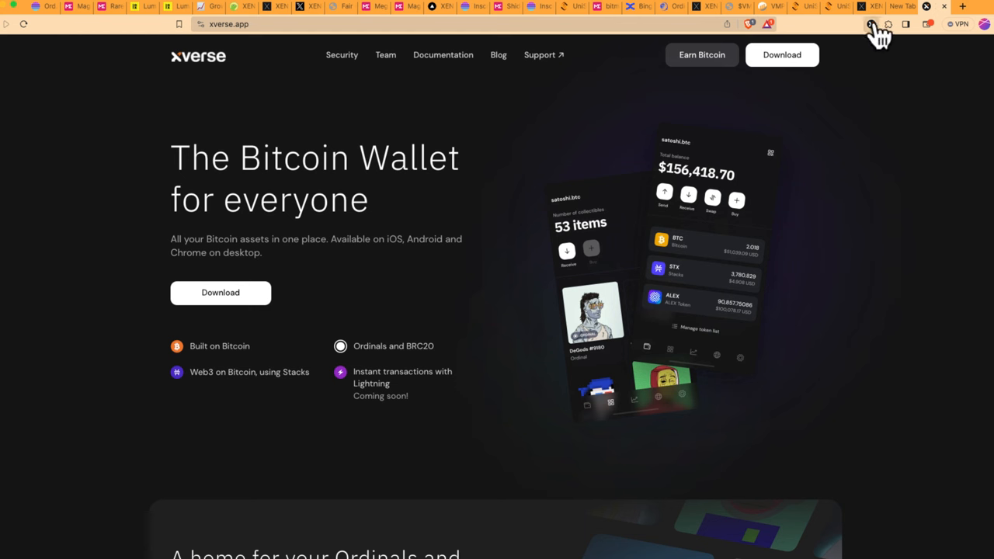
mouse_move(947, 118)
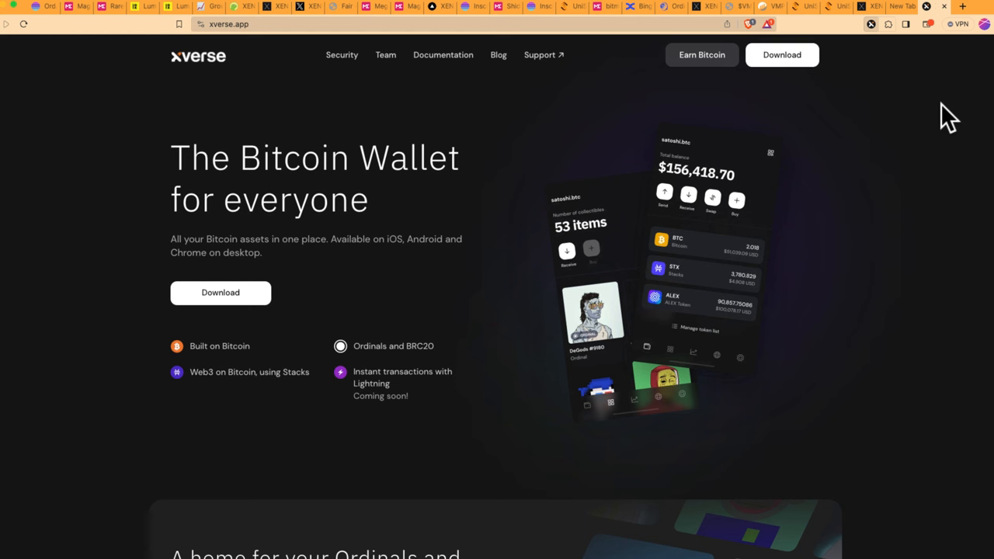
mouse_move(796, 247)
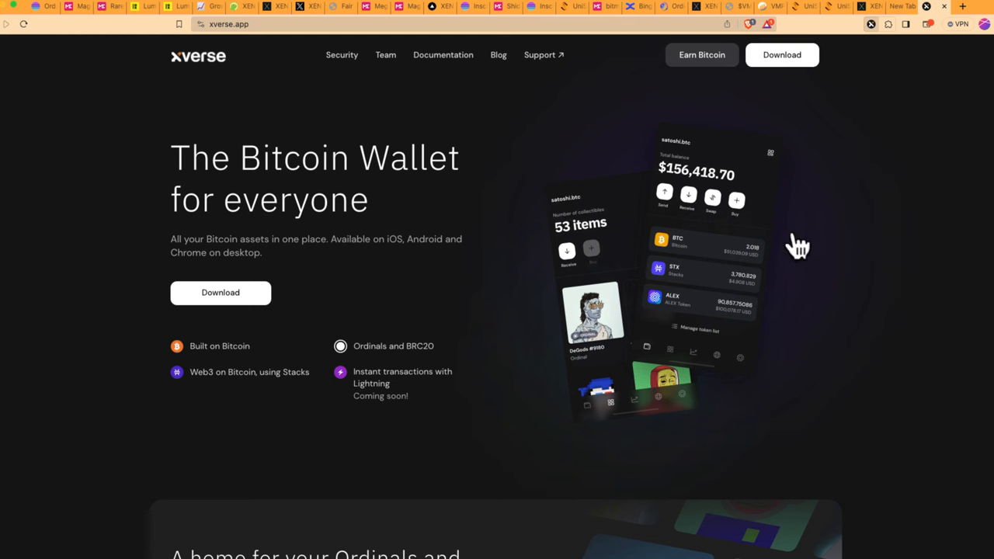
mouse_move(907, 155)
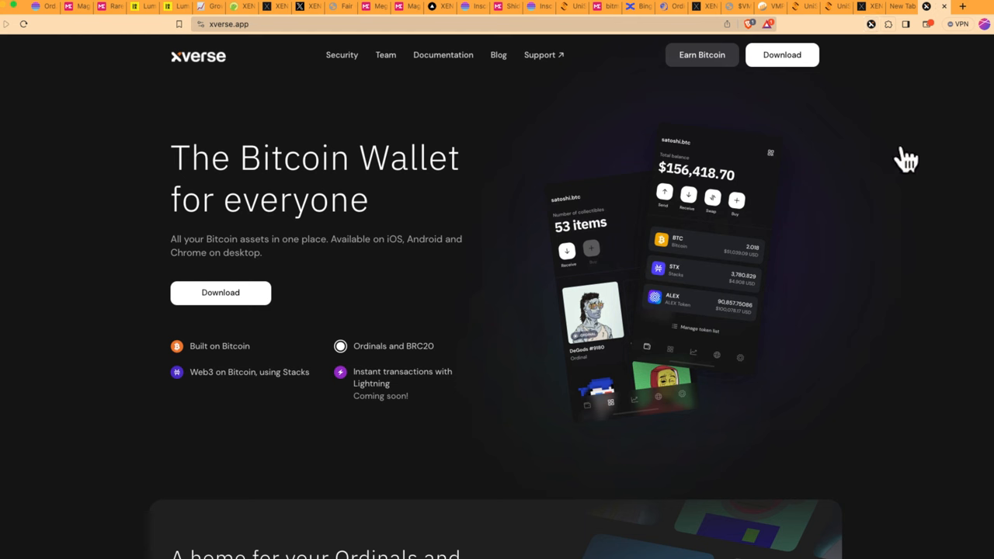
mouse_move(826, 247)
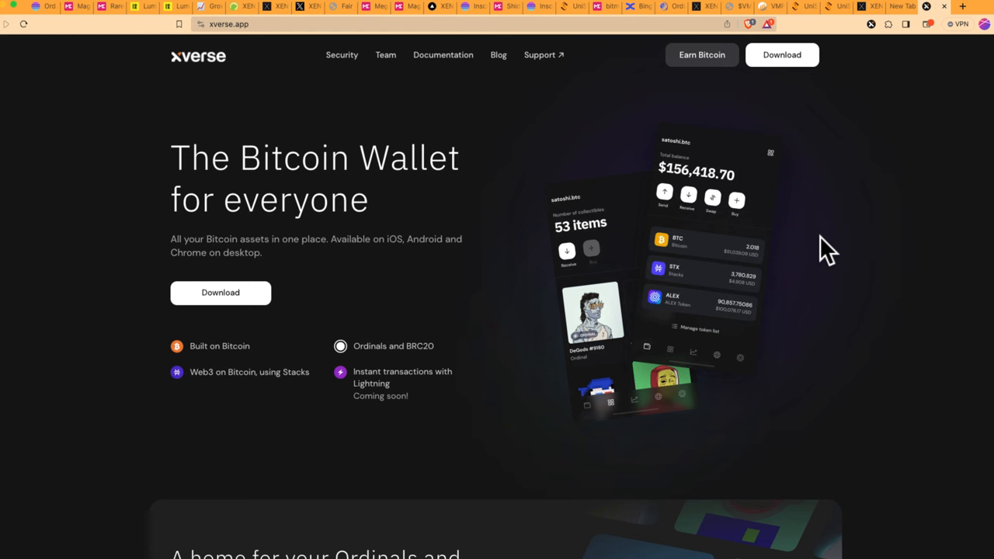
mouse_move(536, 140)
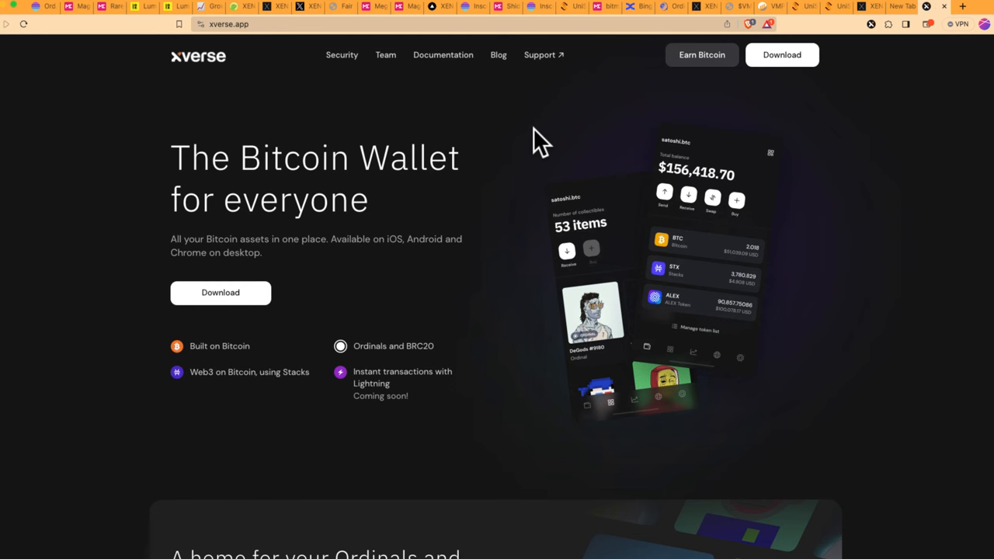
mouse_move(404, 22)
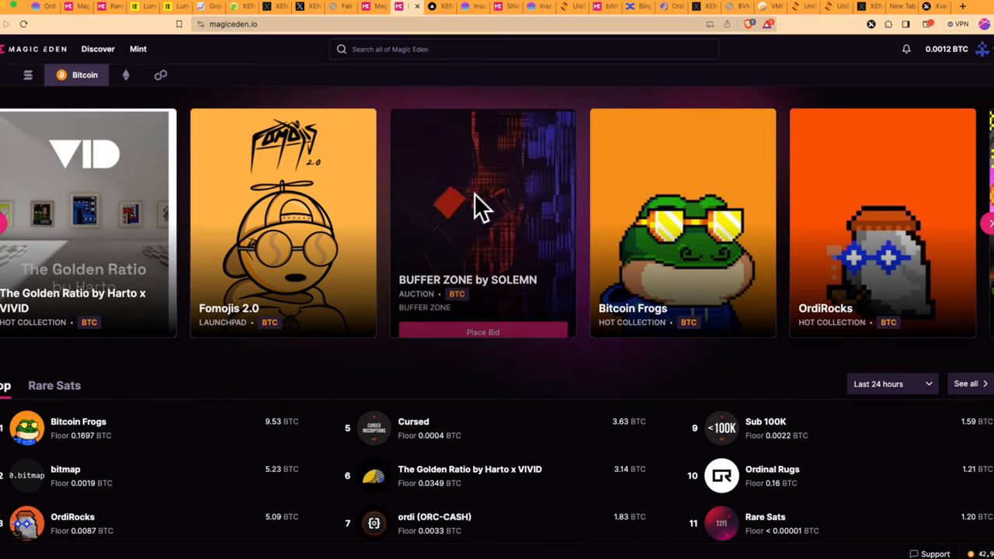
- Open the Bitcoin Frogs collection page from the Magic Eden homepage card
left_click(680, 226)
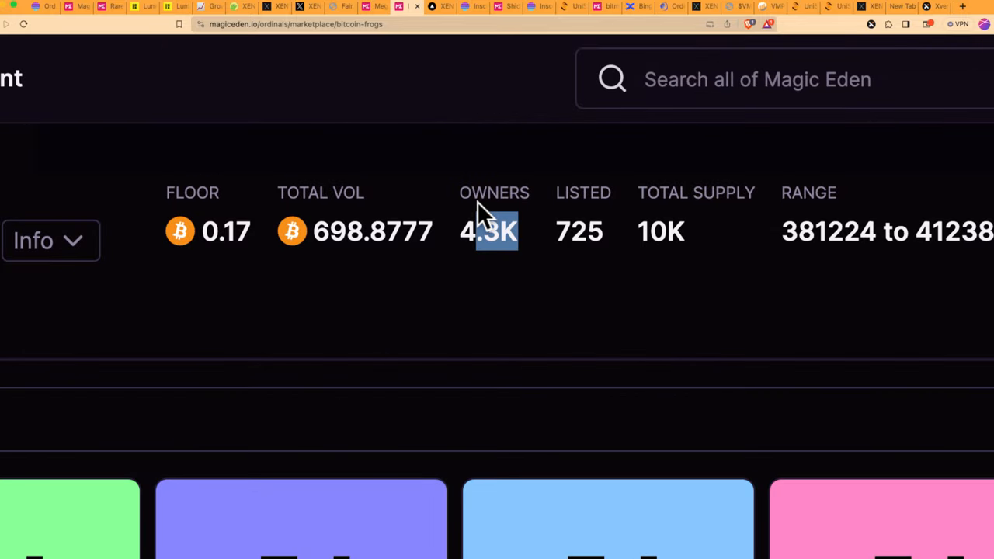
mouse_move(540, 469)
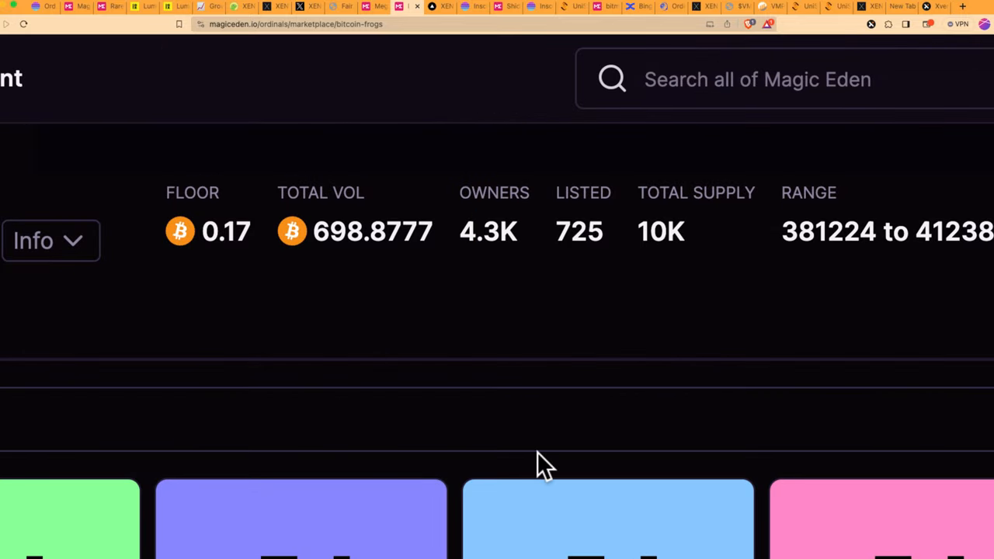
double_click(355, 232)
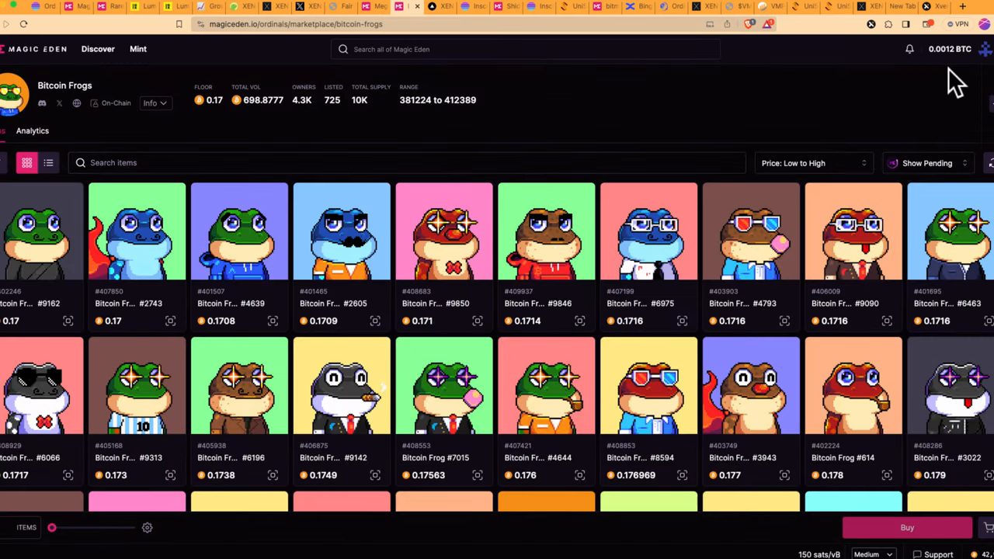
left_click(988, 50)
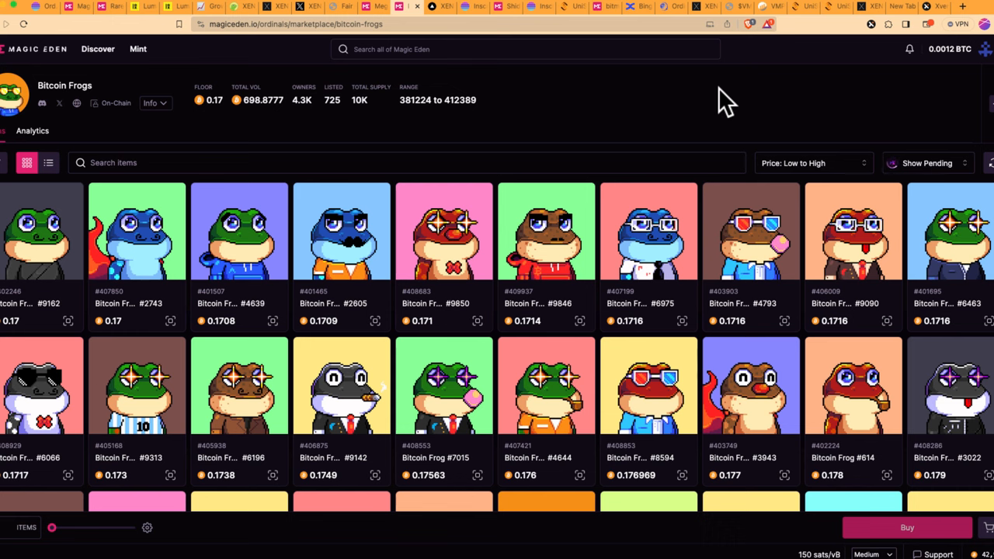
mouse_move(749, 116)
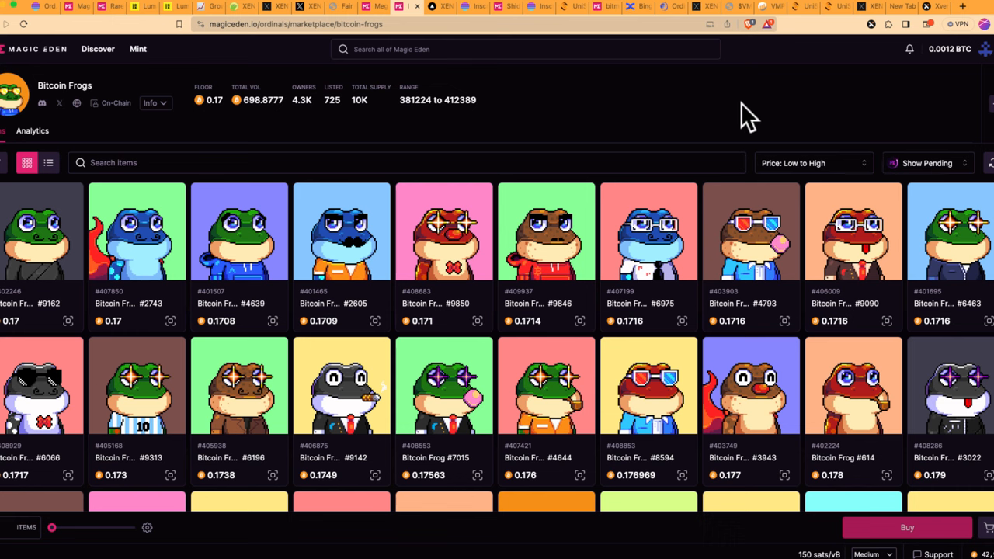
mouse_move(452, 225)
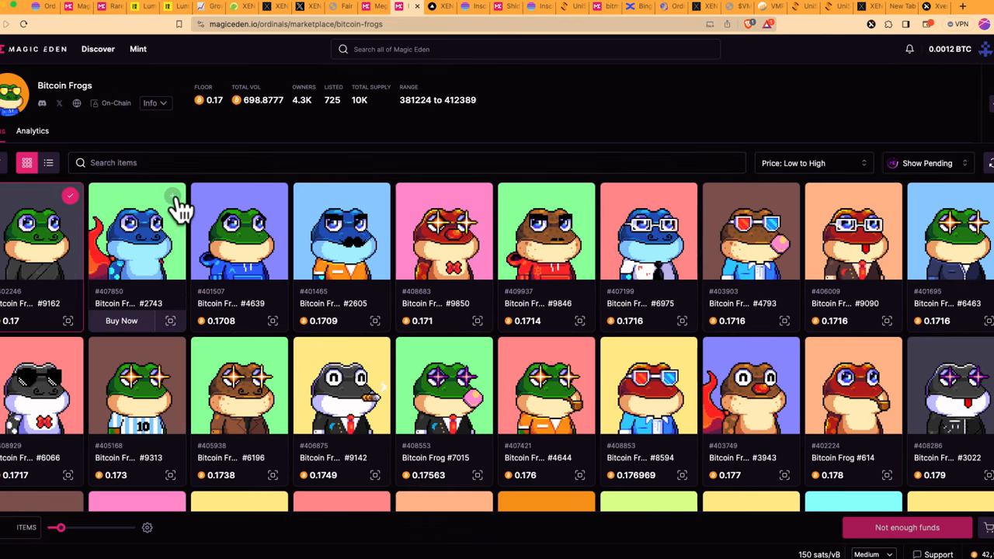
- Add Bitcoin Frog #2743 to the cart, then move to the UniSat Marketplace tab
left_click(275, 196)
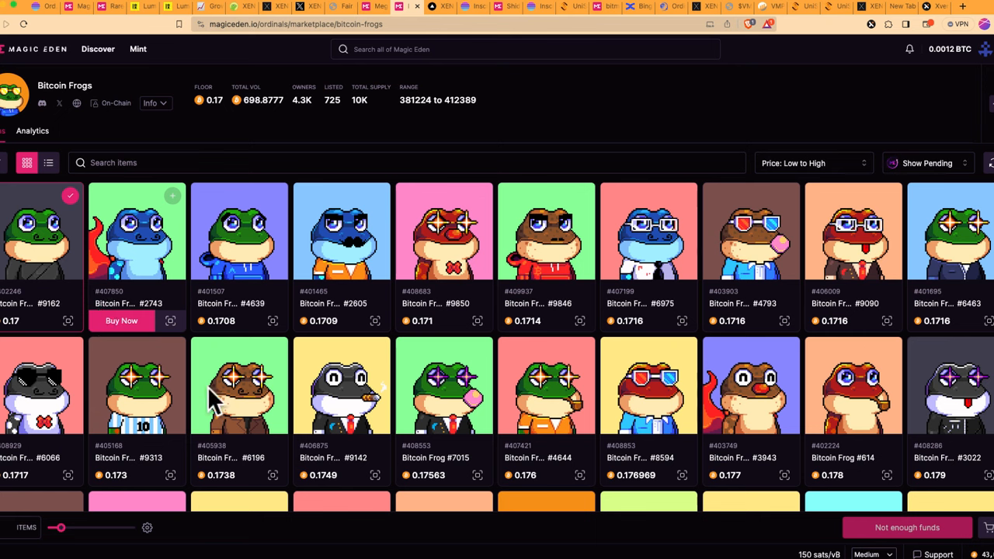
mouse_move(121, 322)
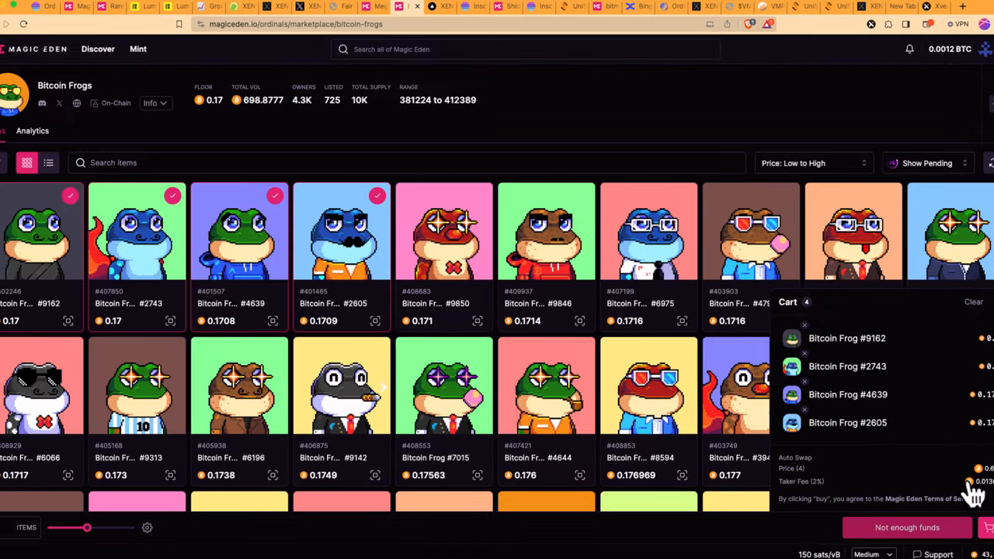
mouse_move(917, 536)
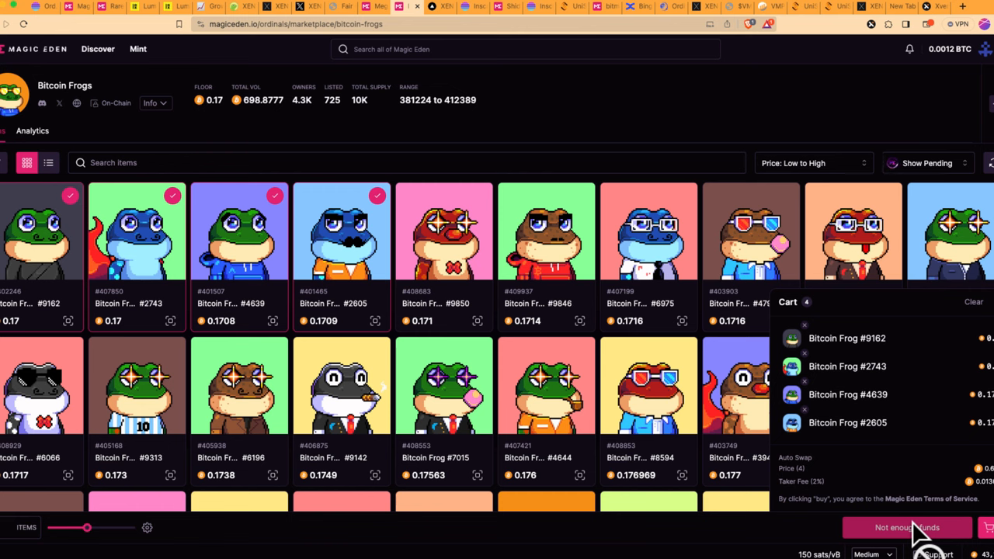
mouse_move(547, 248)
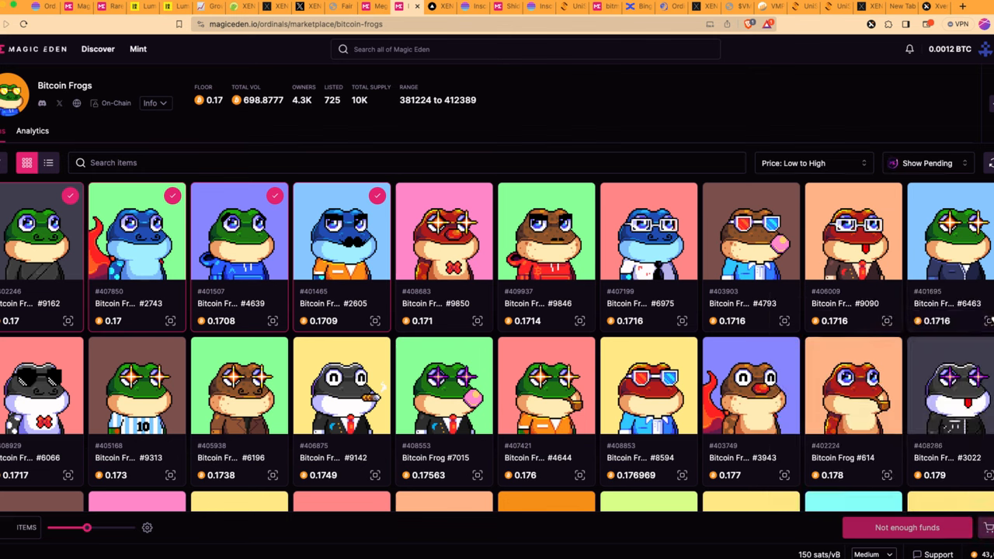
mouse_move(747, 479)
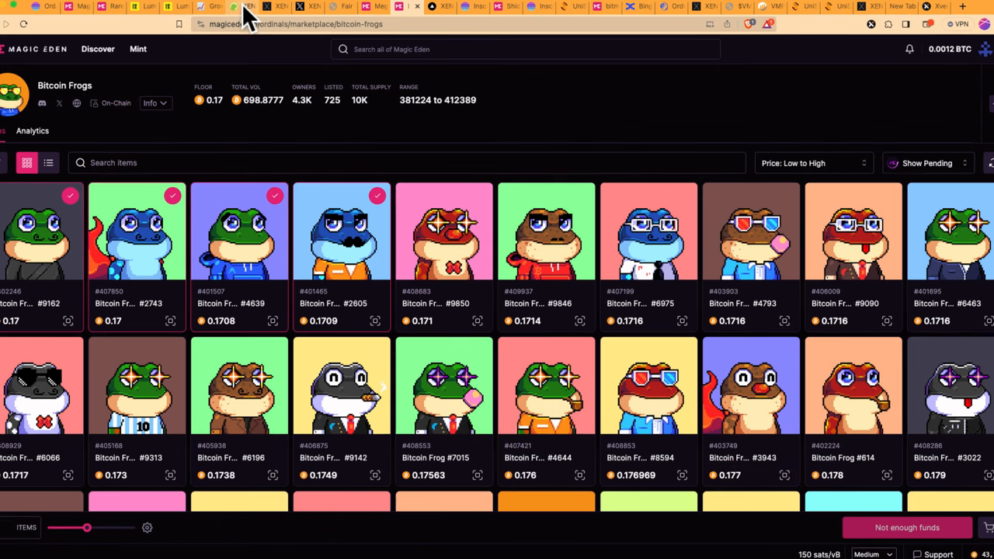
mouse_move(256, 92)
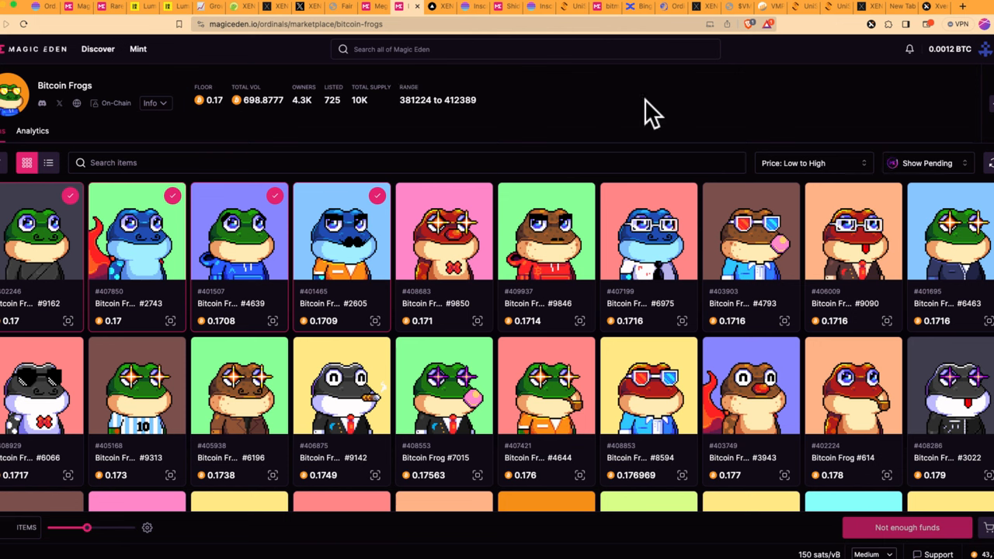
left_click(814, 7)
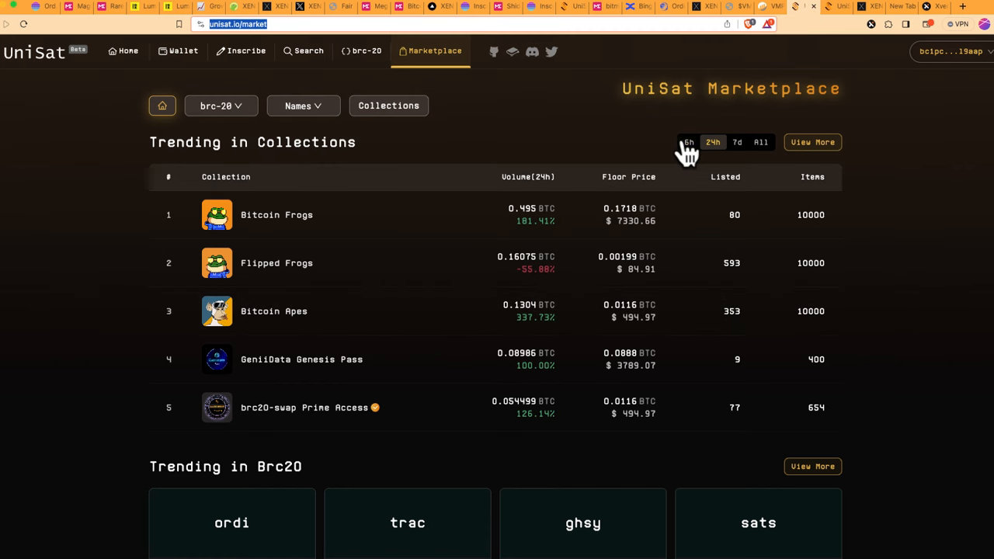
mouse_move(624, 201)
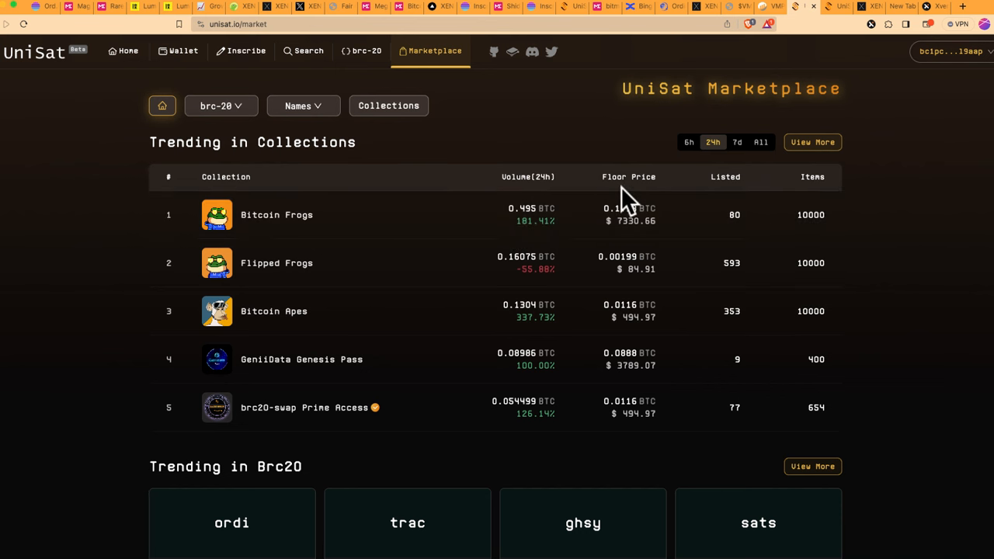
mouse_move(359, 96)
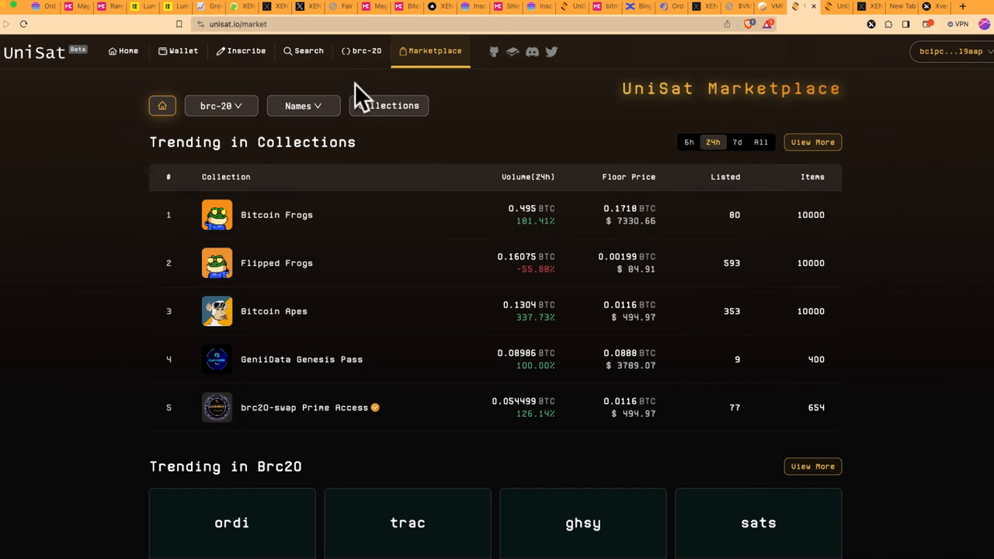
mouse_move(578, 364)
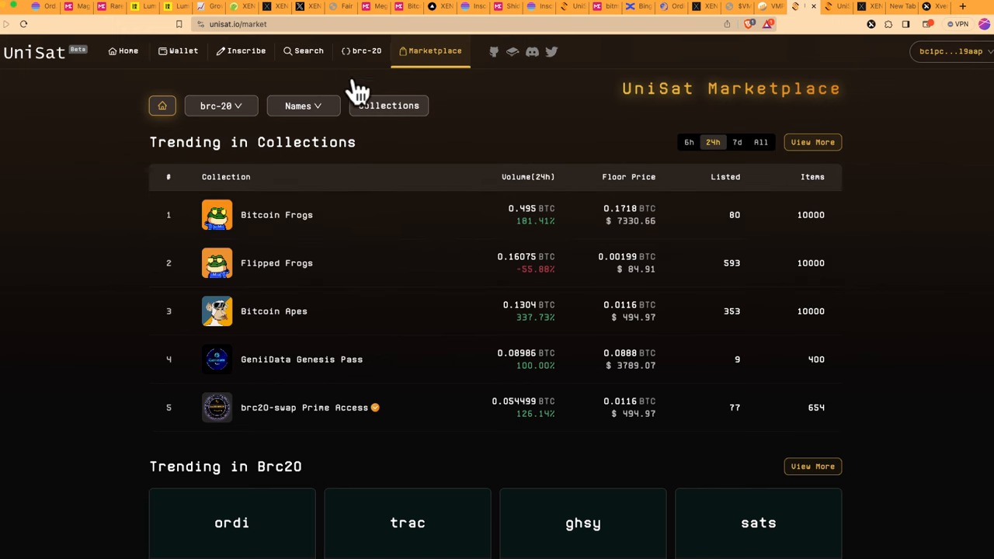
- Show the full UniSat brc-20 token list filtered to in-progress mints
left_click(367, 49)
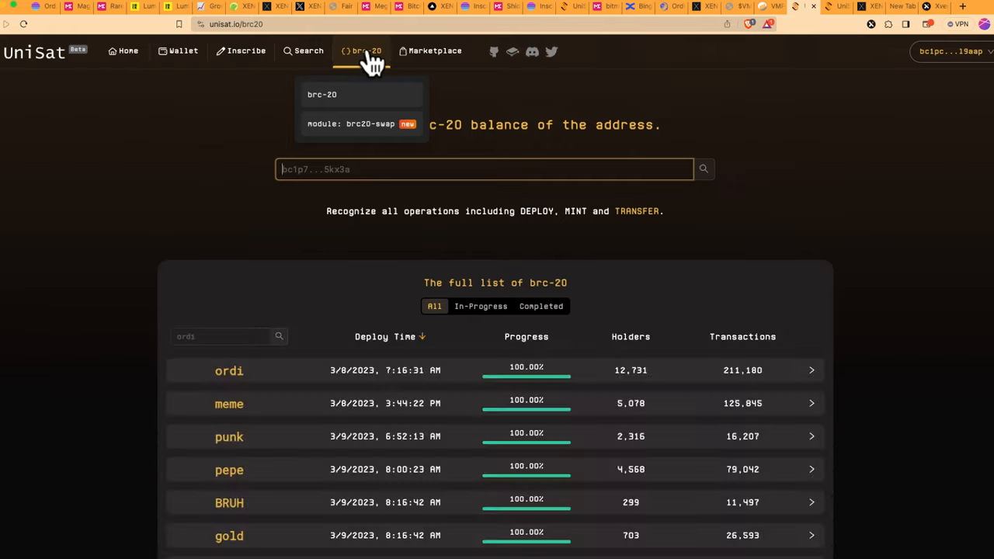
scroll("down", 3)
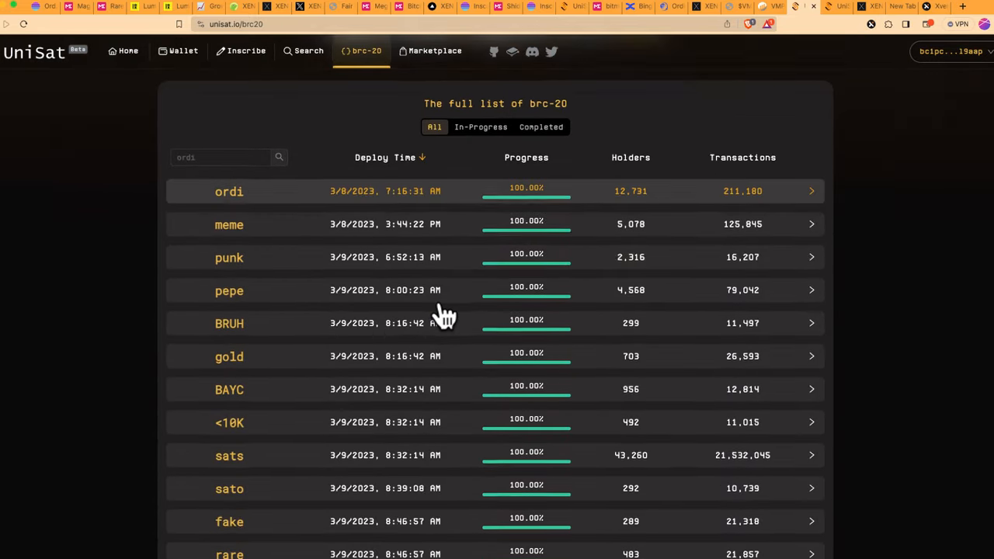
scroll("down", 3)
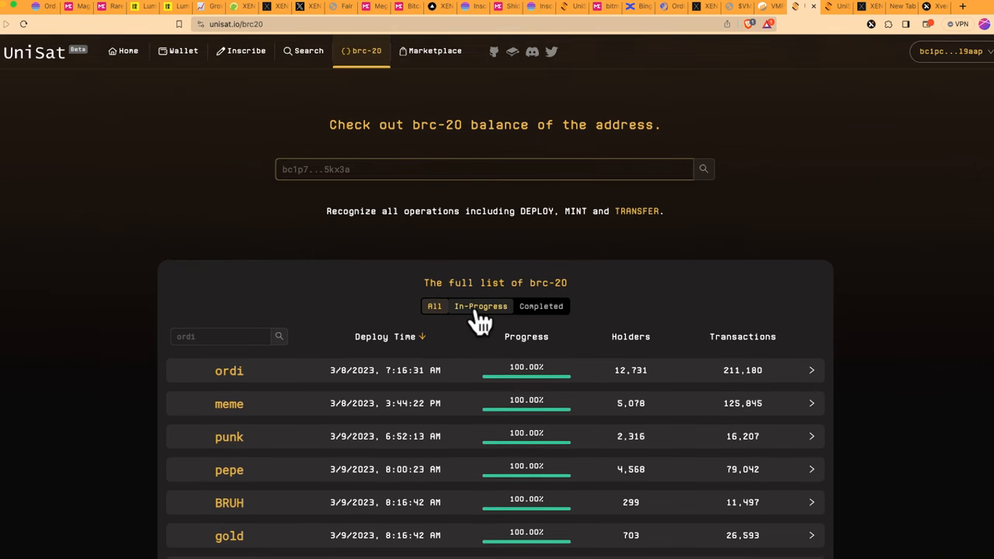
left_click(480, 306)
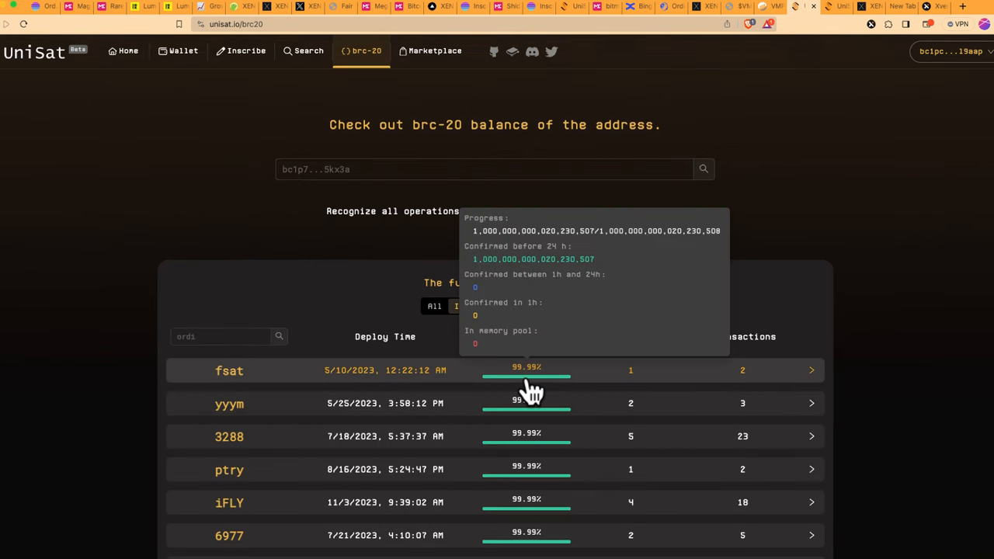
- Find the fsat row in the in-progress list and open its token page
scroll("down", 3)
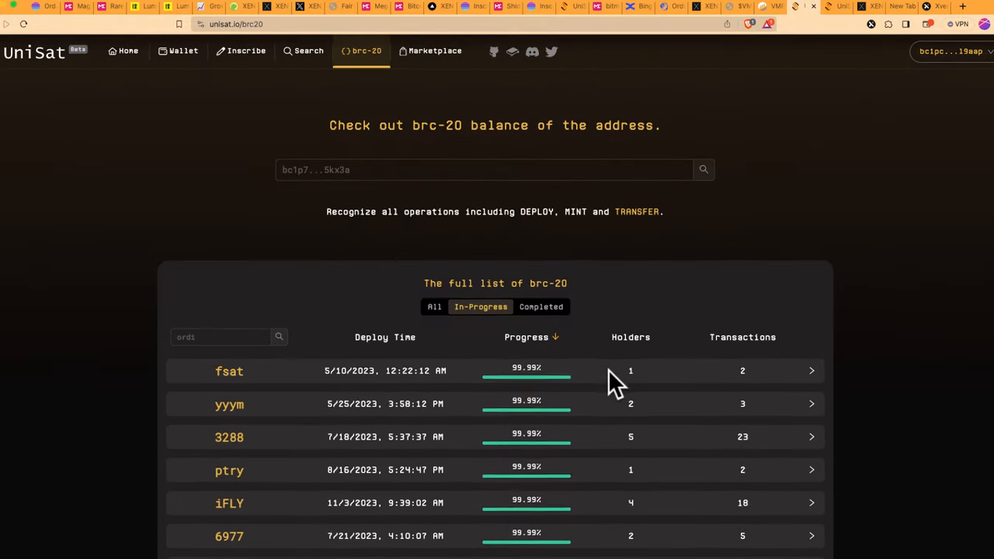
scroll("down", 3)
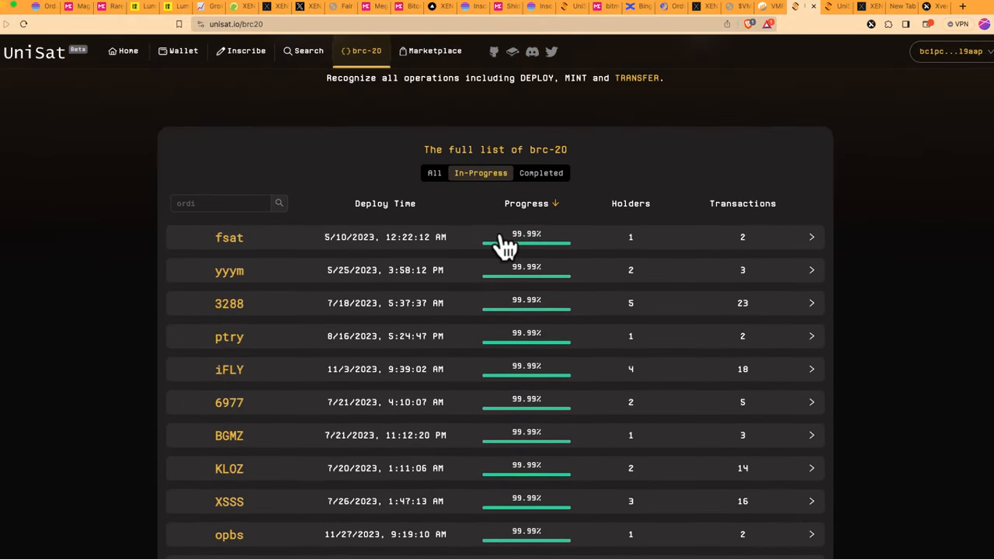
left_click(229, 236)
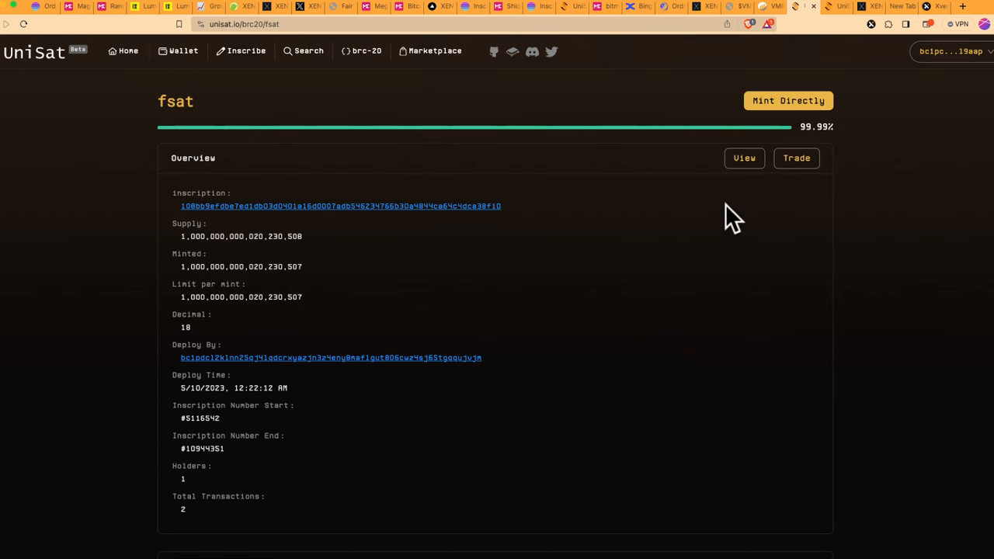
mouse_move(628, 235)
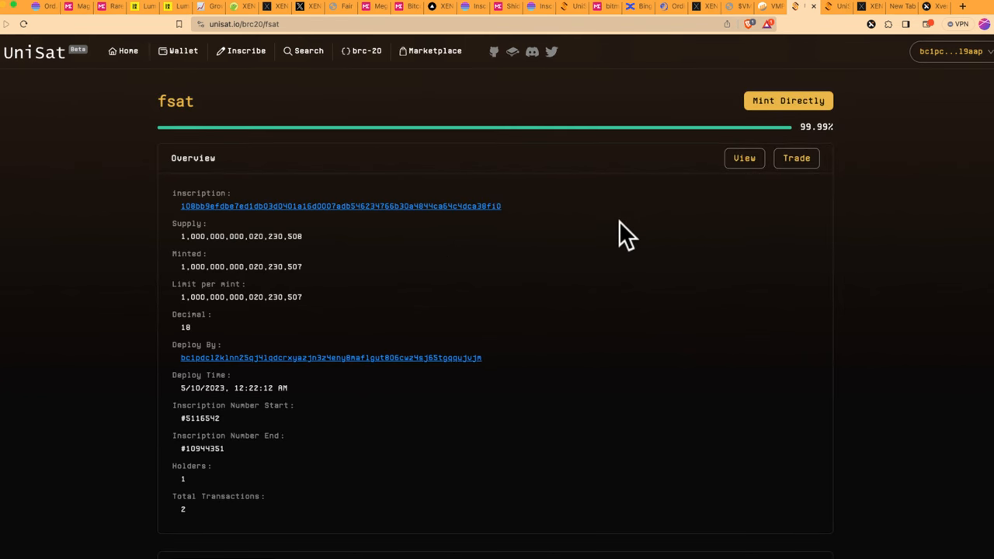
mouse_move(576, 235)
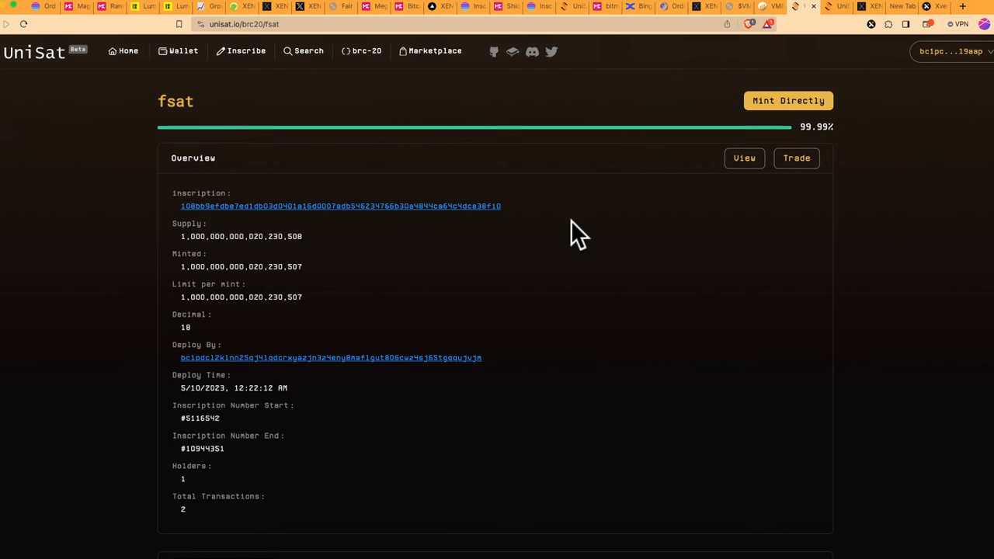
mouse_move(653, 205)
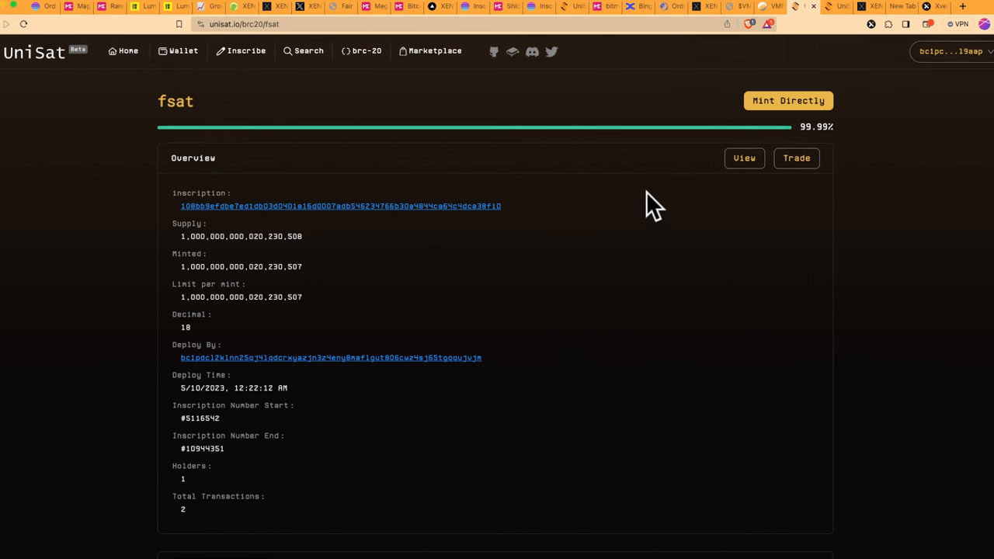
mouse_move(645, 145)
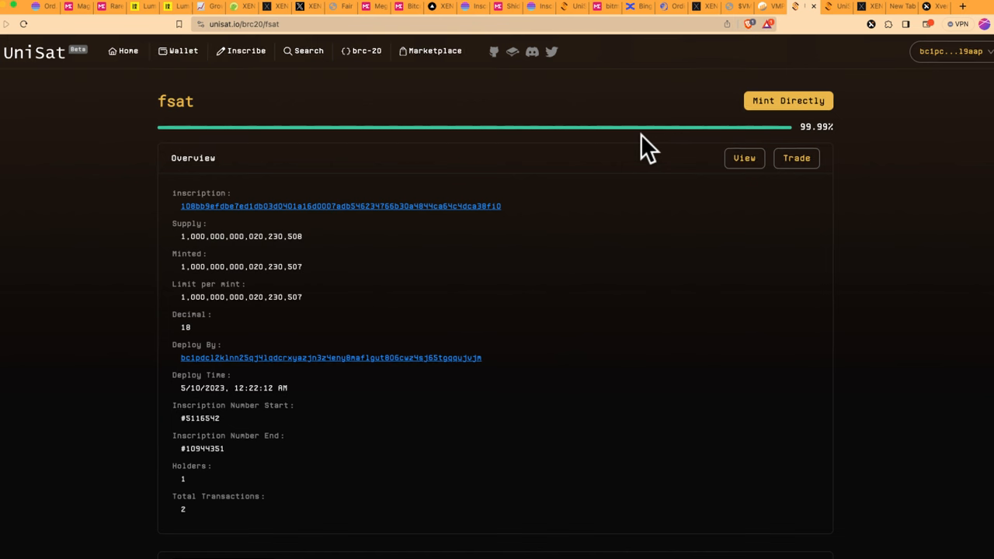
mouse_move(277, 122)
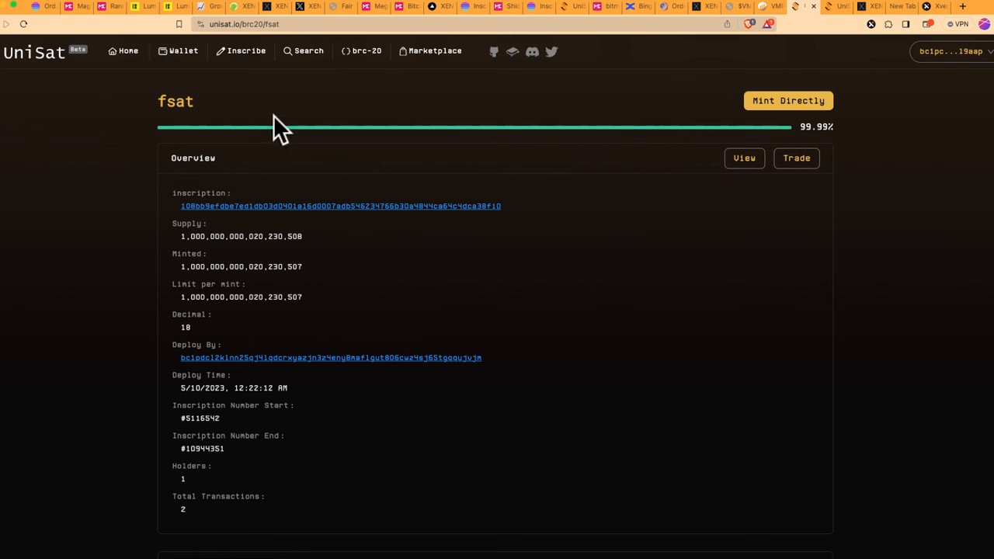
mouse_move(870, 46)
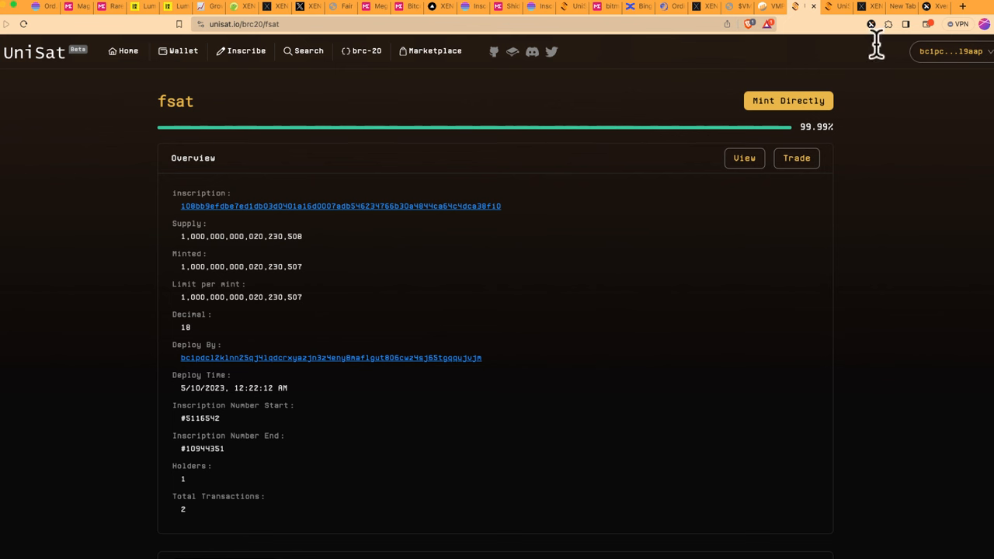
- Leave the fsat overview and start a fresh browser tab
left_click(951, 8)
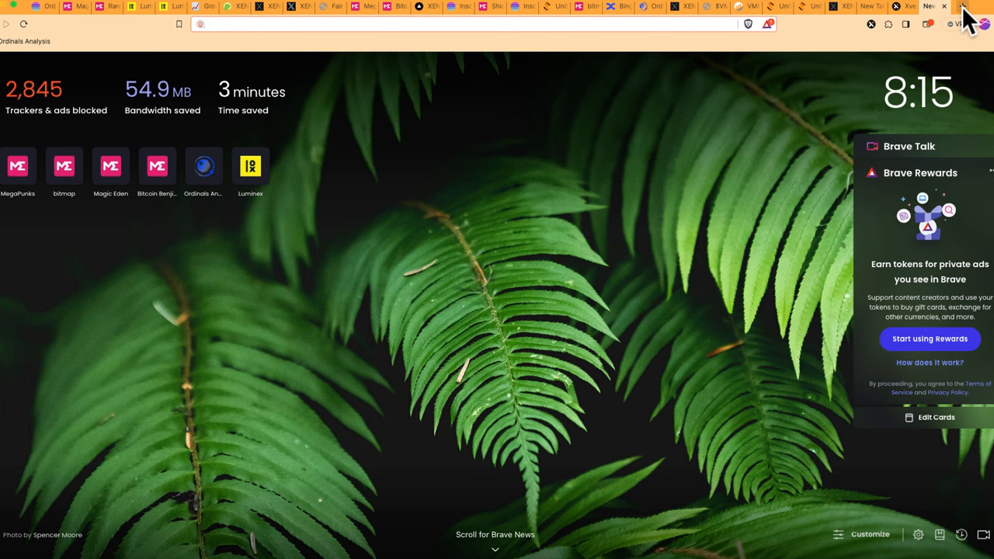
- Search Brave for 'crypto university' and open the Crypto University website
type("crt")
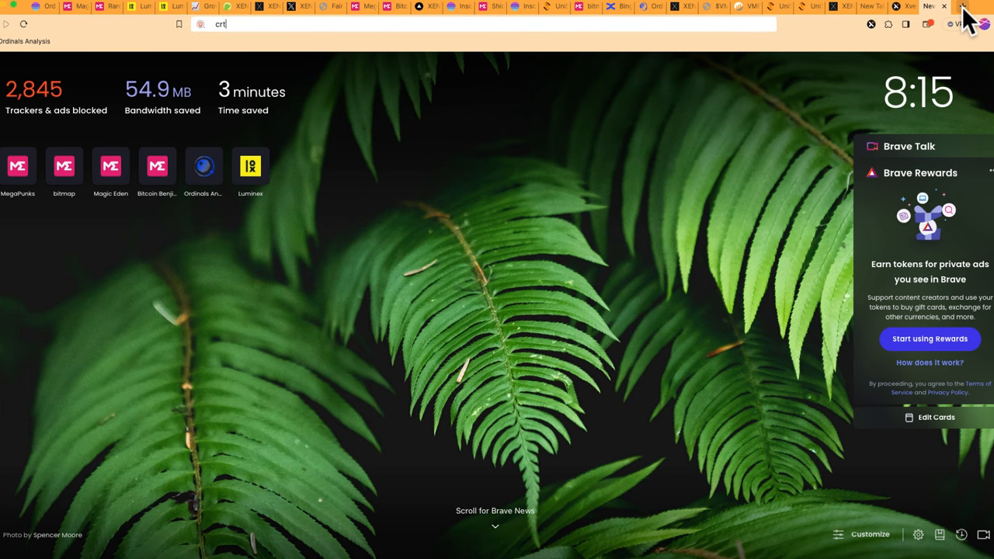
type("crypto+university&source=desktop")
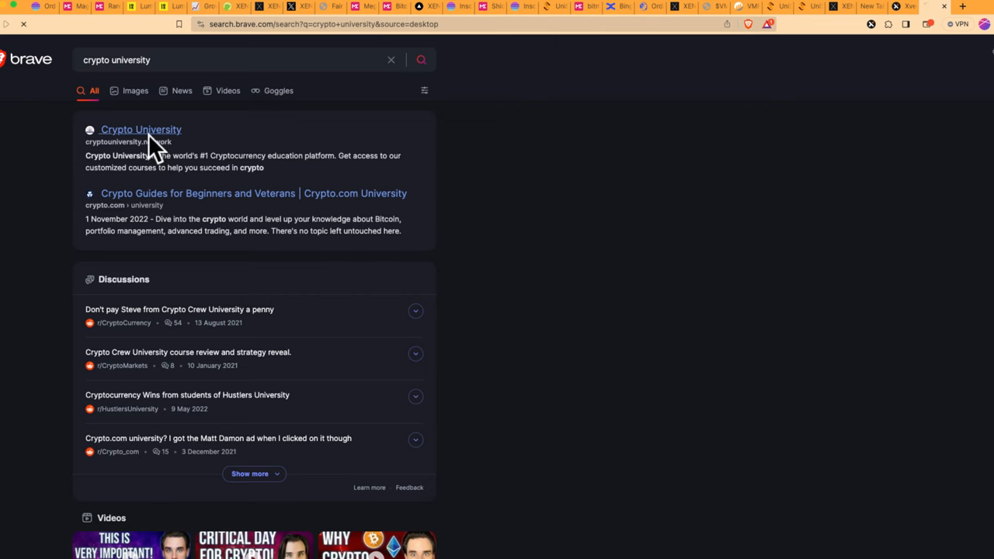
left_click(140, 129)
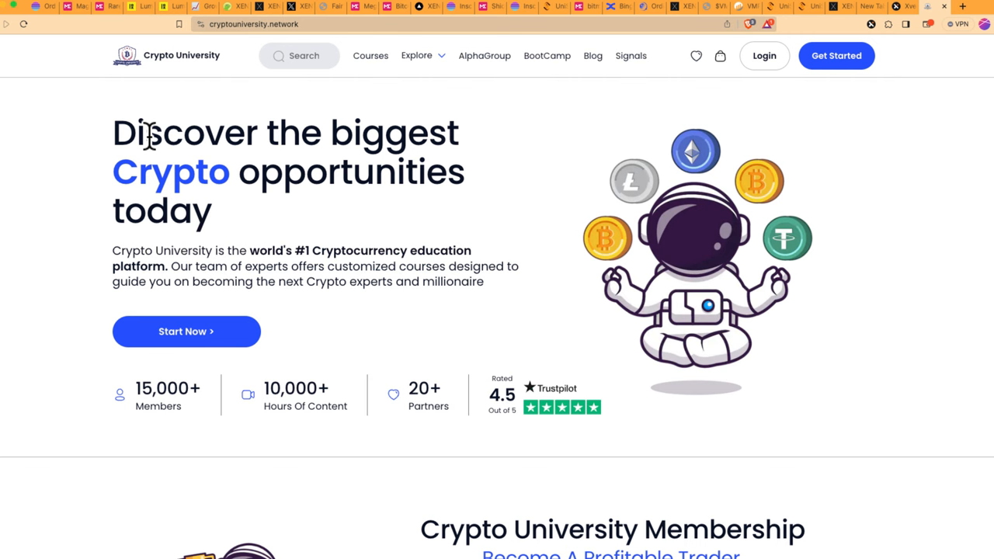
mouse_move(225, 17)
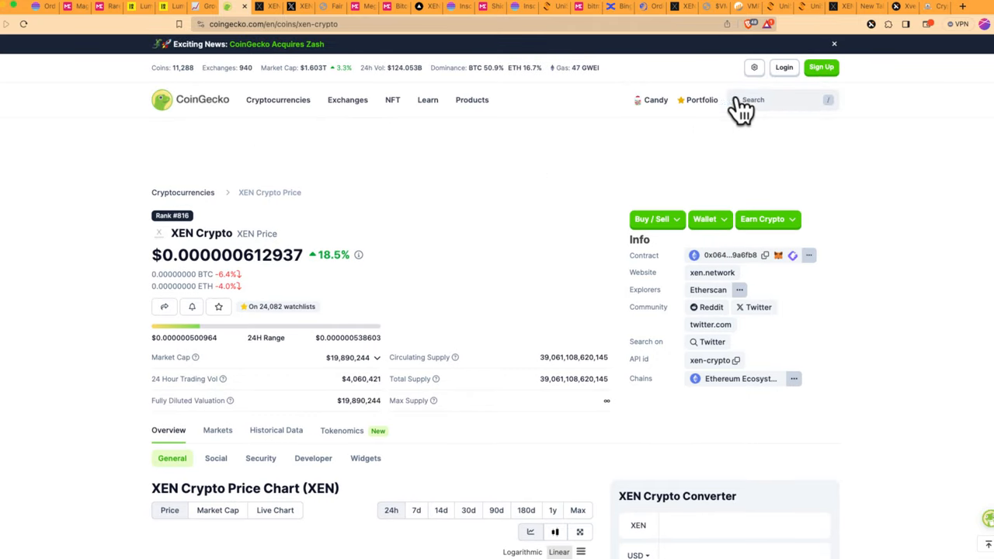
- Search CoinGecko for 'sats' and review the SATS (Ordinals) price page and chart
left_click(774, 100)
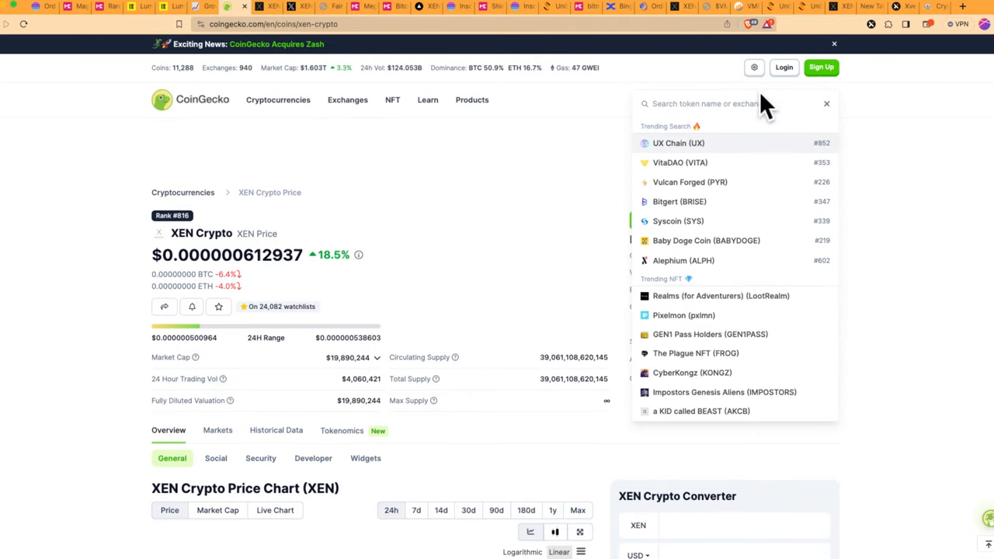
mouse_move(761, 103)
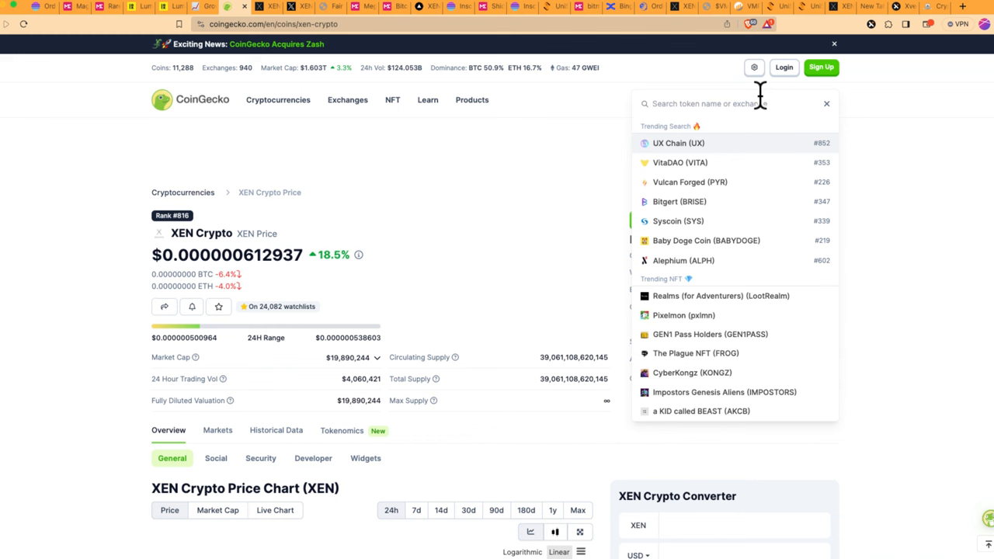
type("sats")
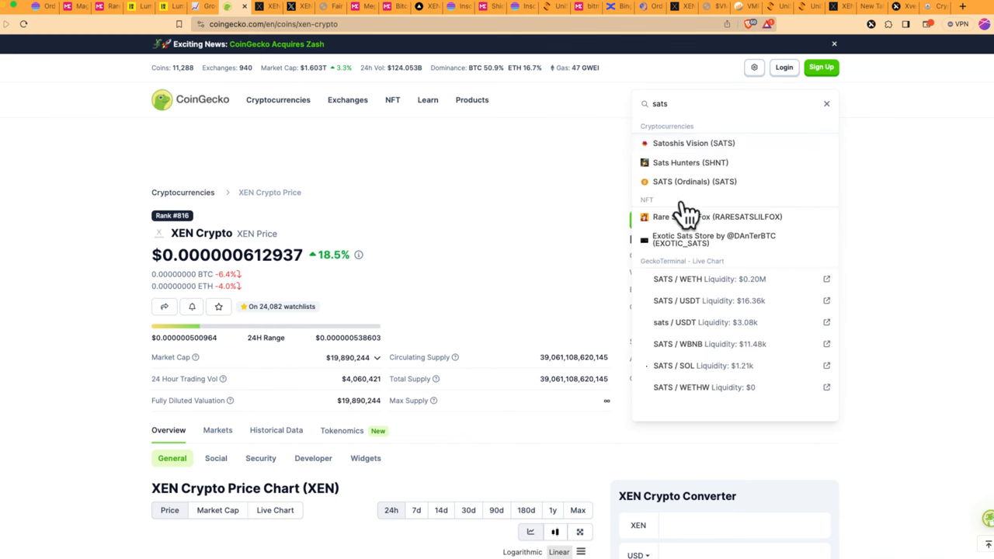
left_click(693, 180)
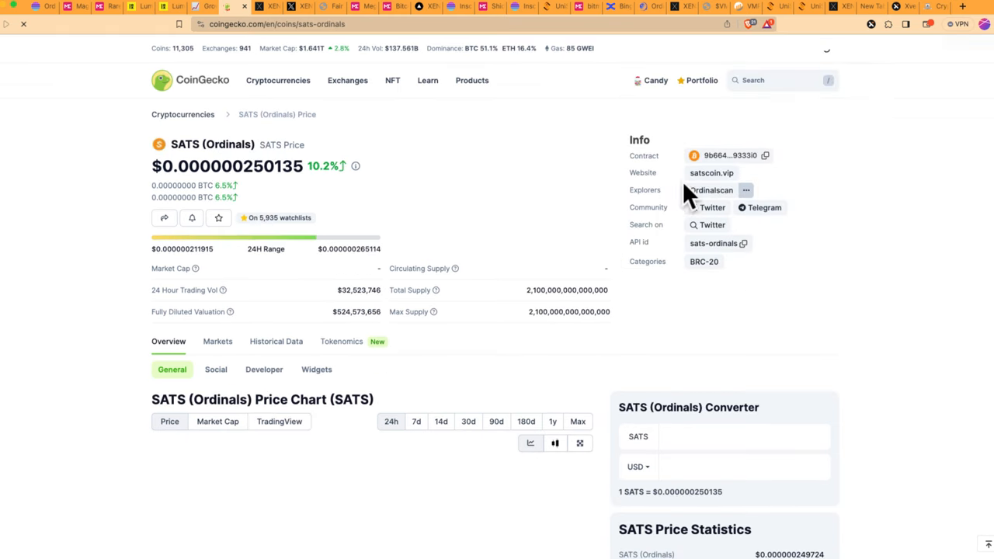
scroll("down", 3)
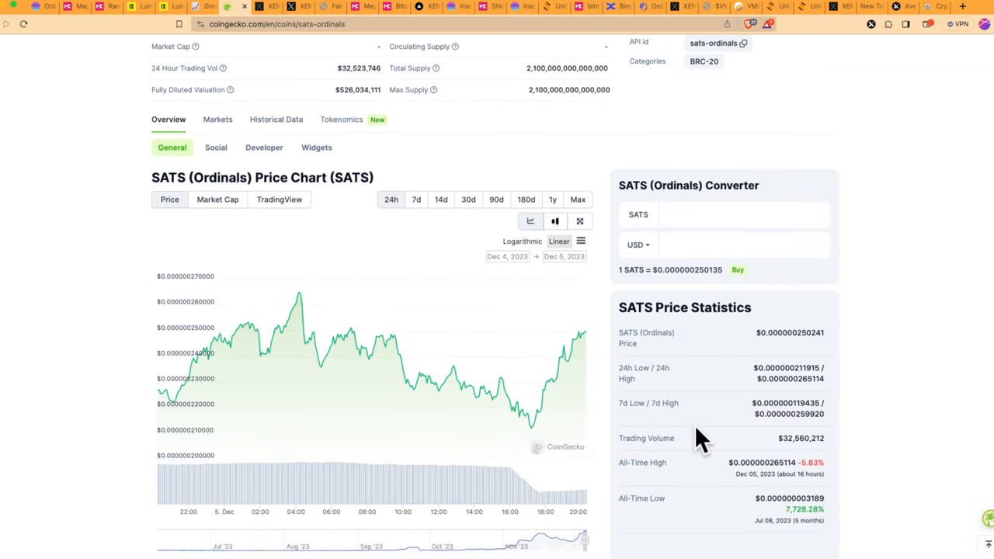
scroll("down", 3)
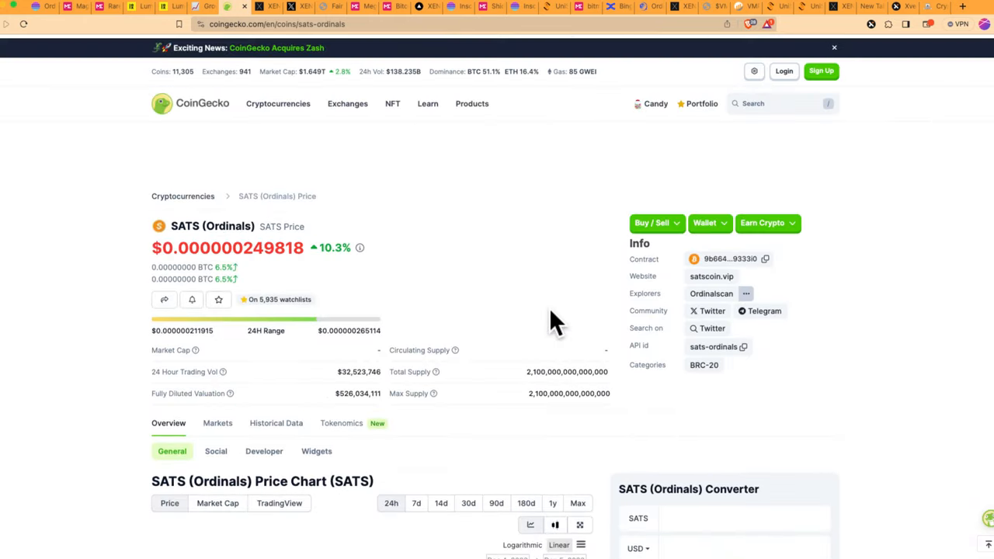
left_click(776, 102)
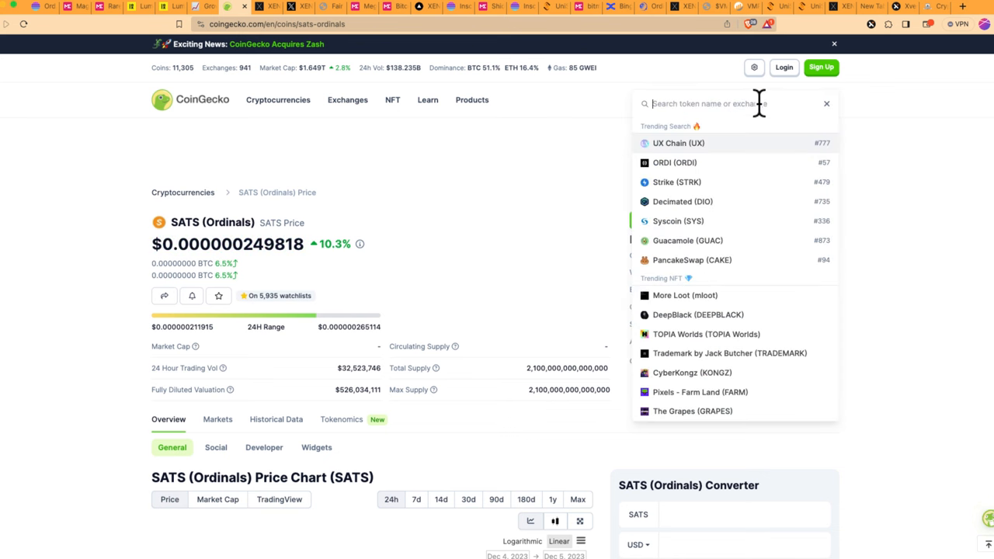
- Search CoinGecko for 'vmpx' and open the VMPX token price page
type("vmpox")
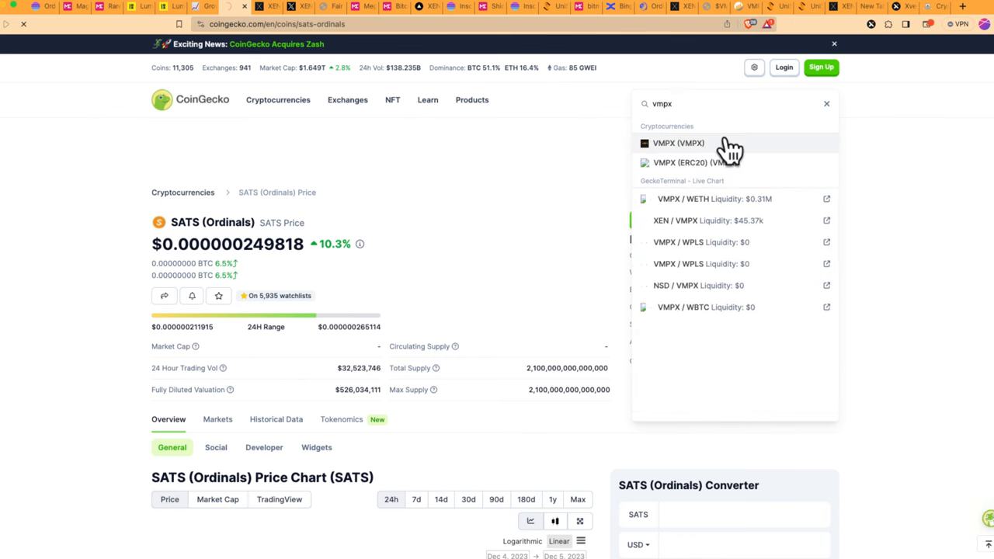
left_click(678, 143)
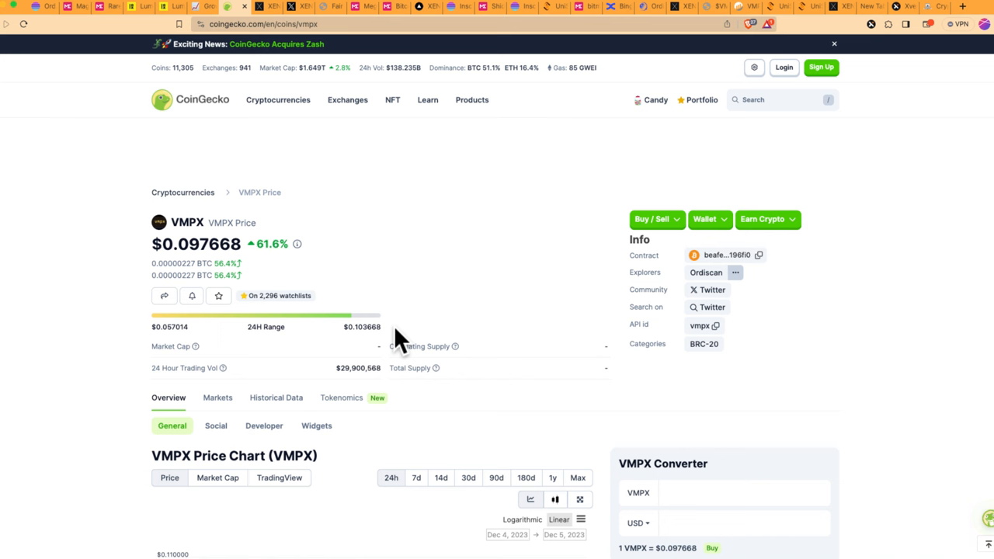
mouse_move(684, 247)
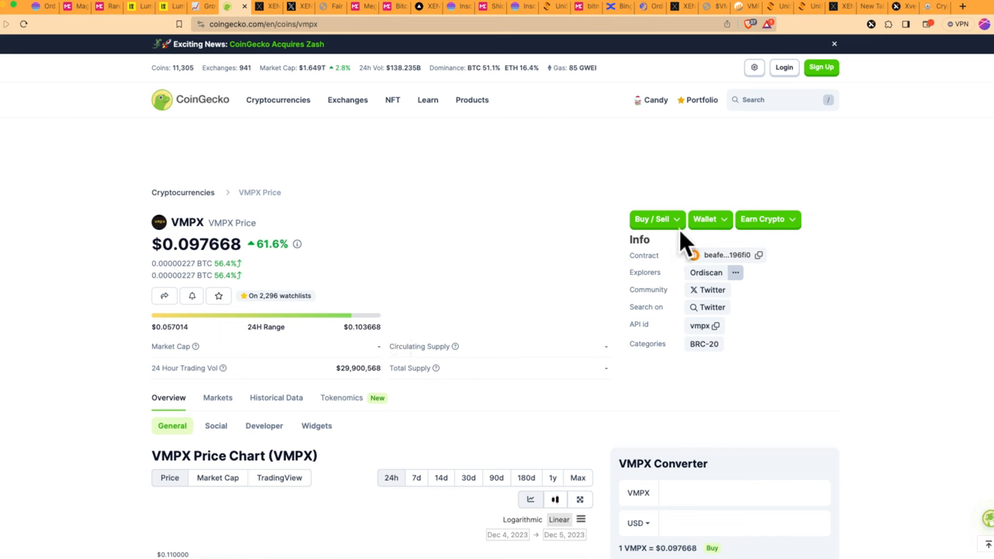
mouse_move(870, 71)
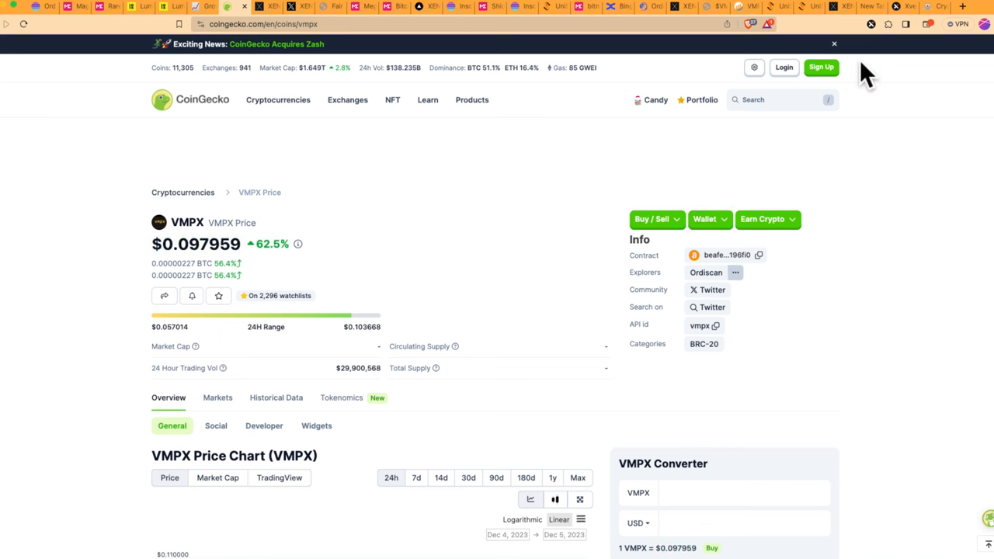
mouse_move(879, 102)
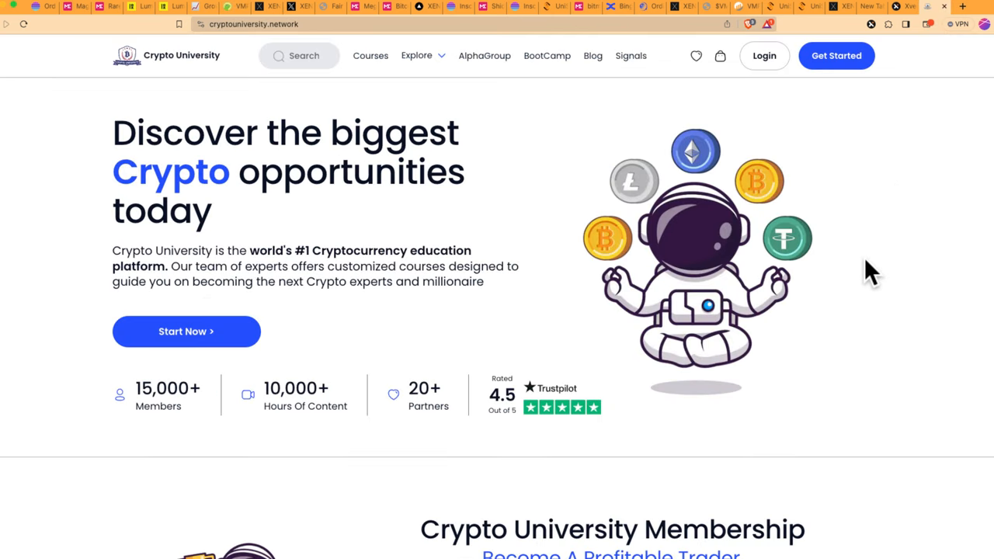
mouse_move(832, 383)
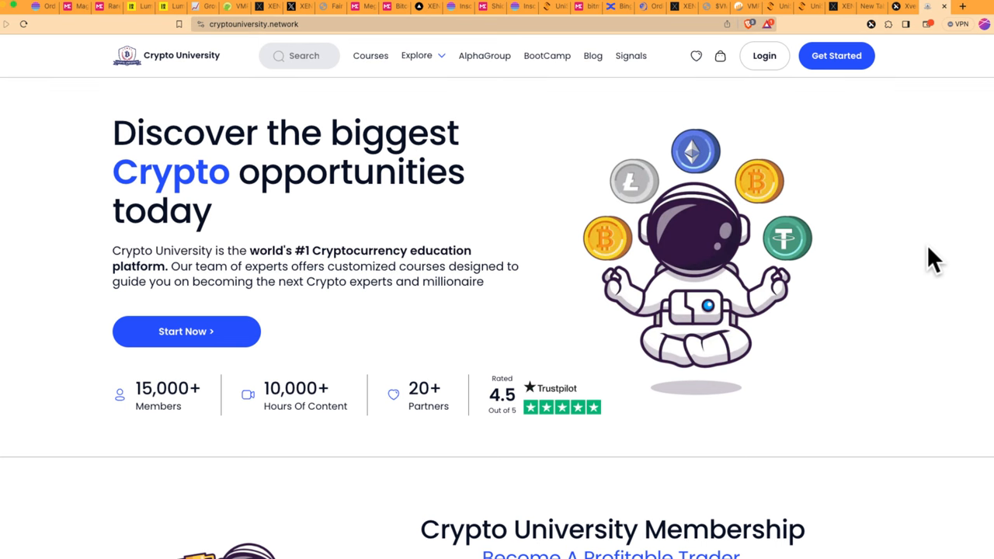
- Switch from the Crypto University homepage to the BingX exchange tab
left_click(627, 6)
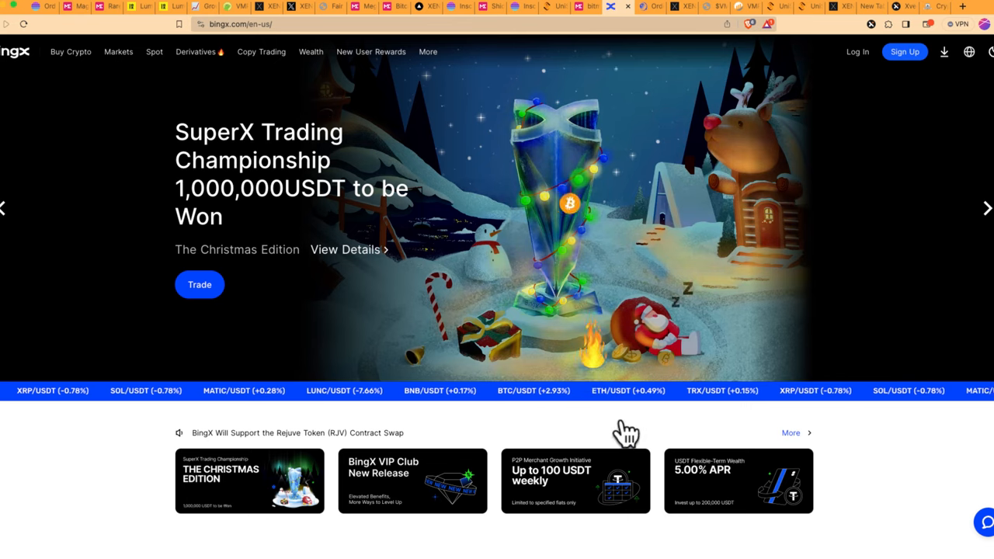
scroll("down", 3)
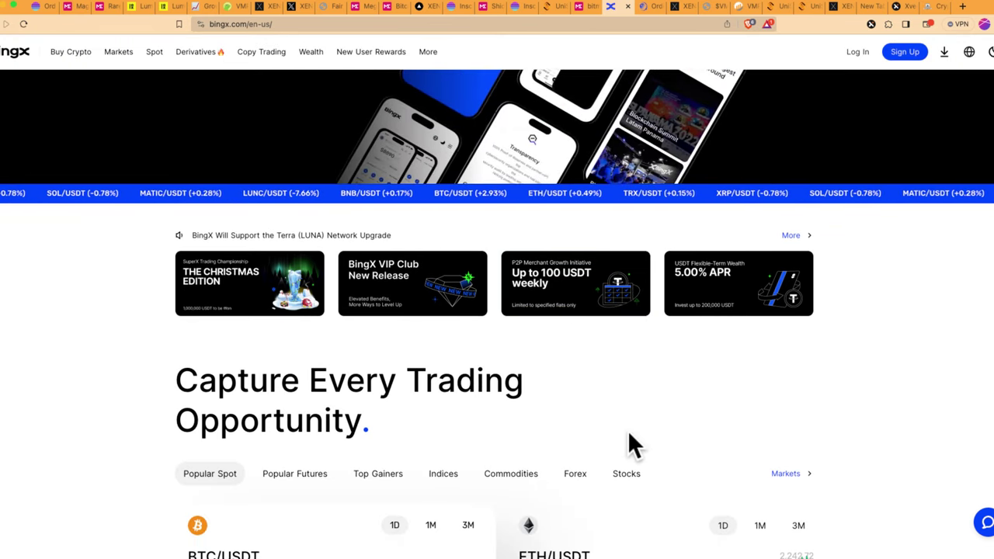
mouse_move(727, 438)
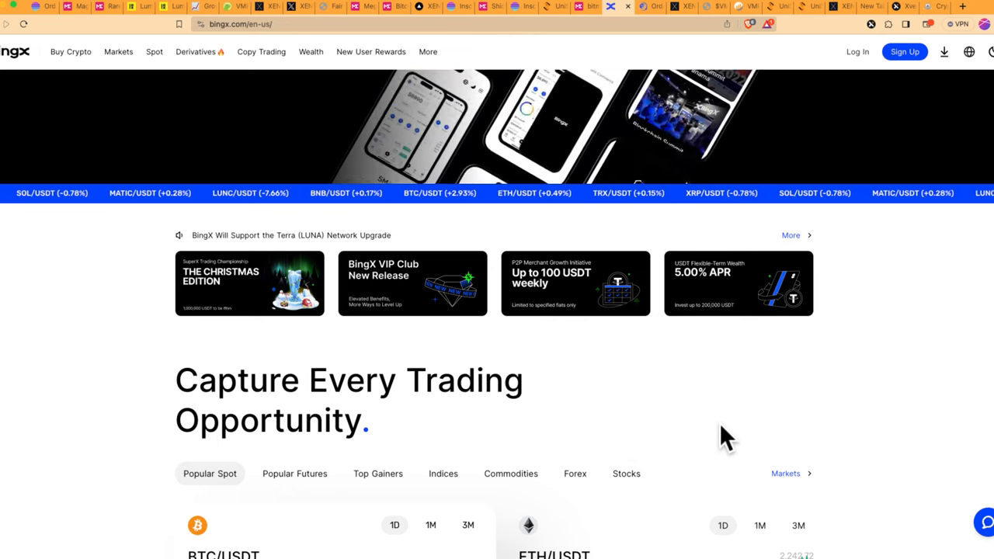